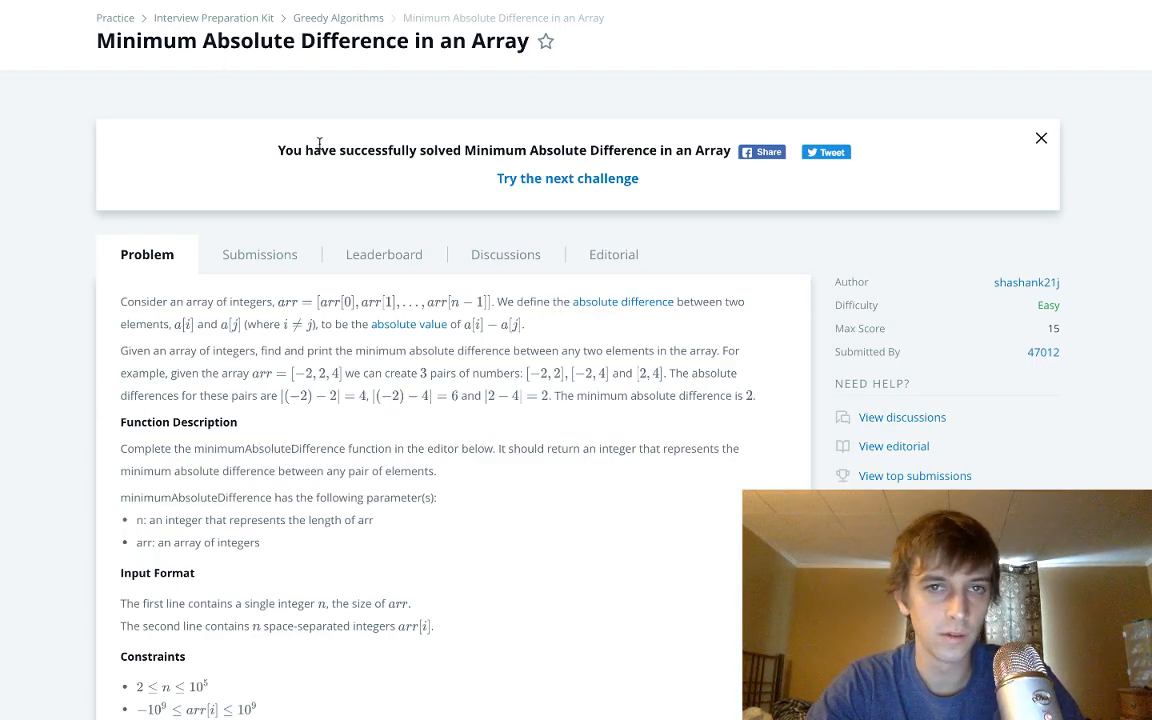
Scroll down past Sample 2's explanation to the empty minimumAbsoluteDifference method in the Java 8 editor.
scroll("down", 3)
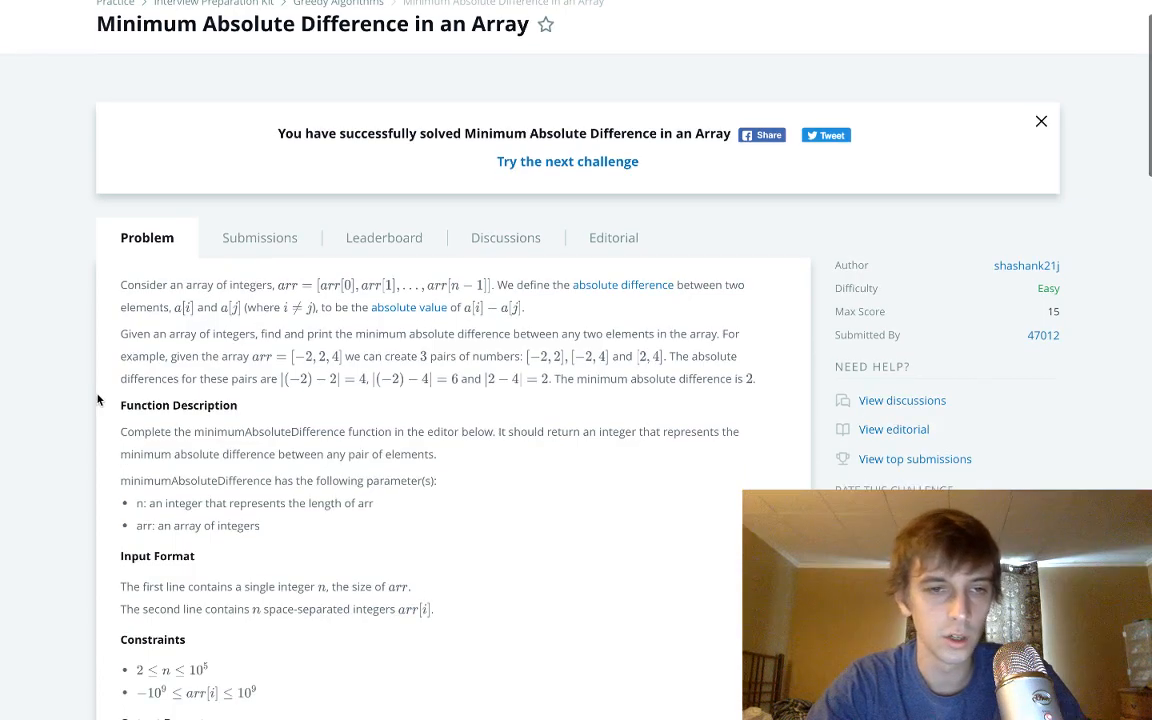
scroll("down", 3)
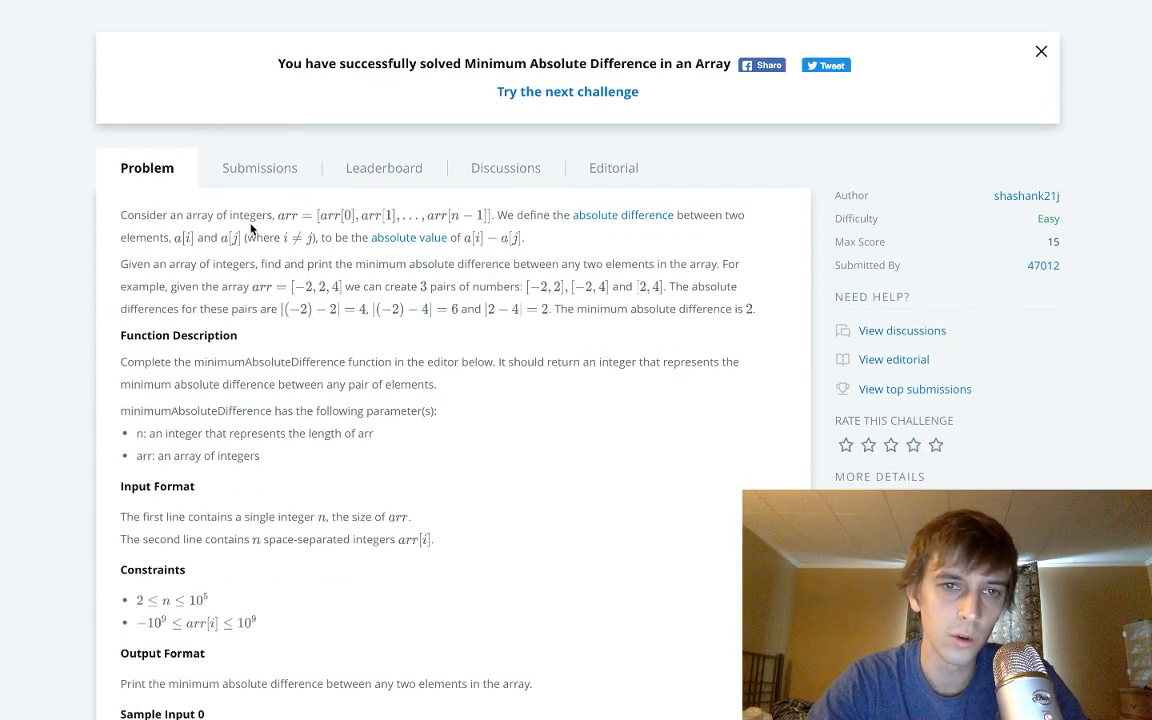
mouse_move(557, 237)
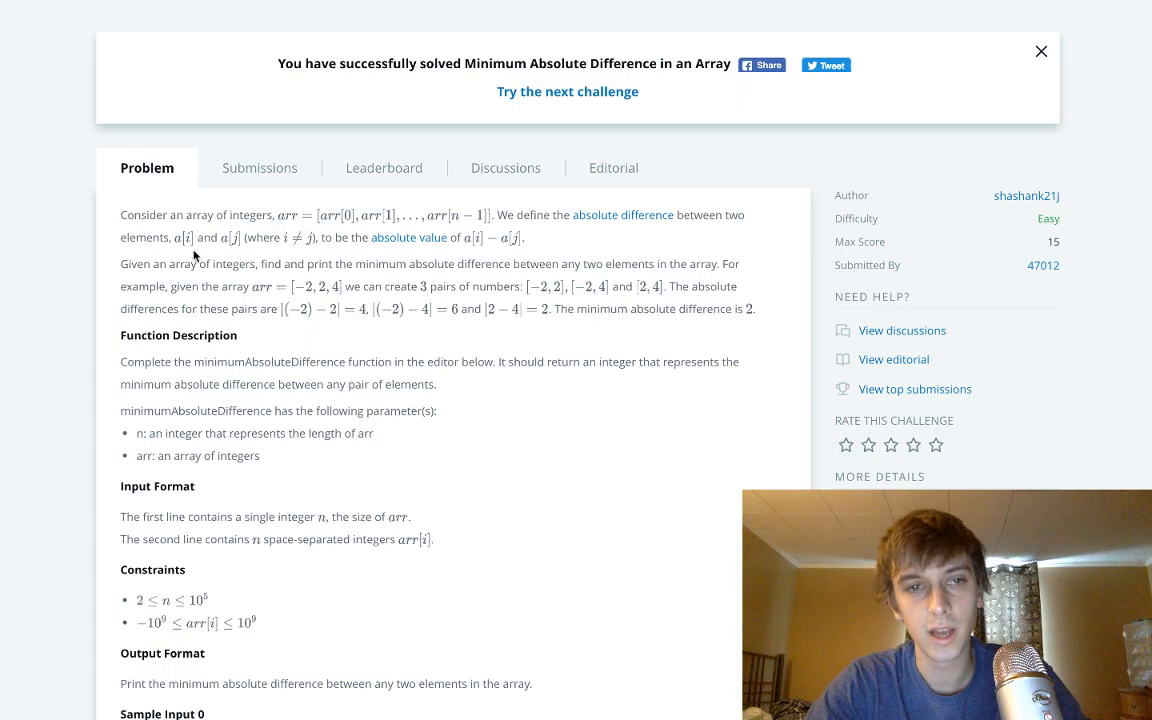
mouse_move(250, 256)
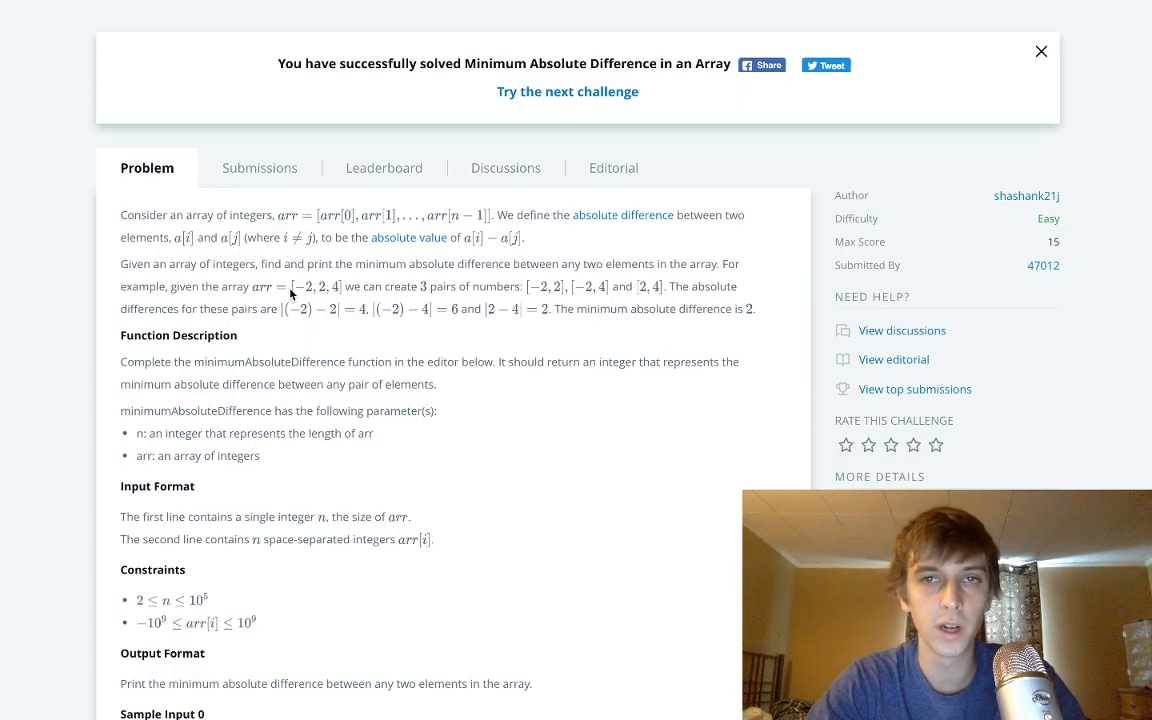
mouse_move(501, 250)
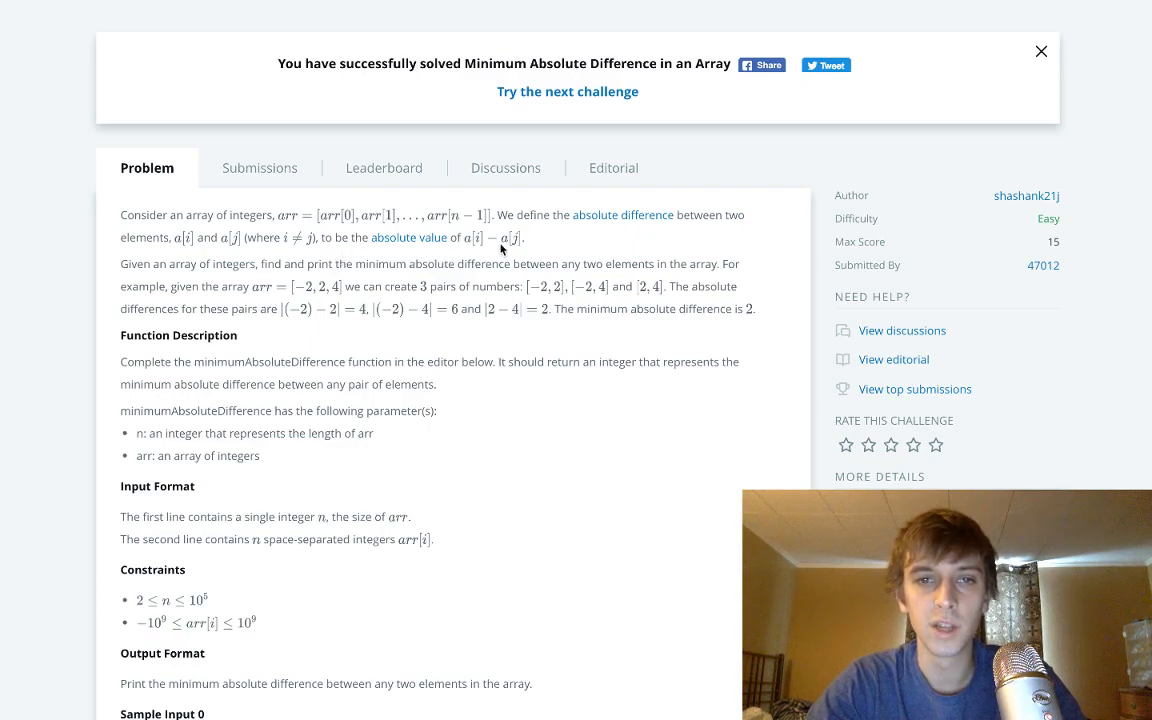
mouse_move(513, 245)
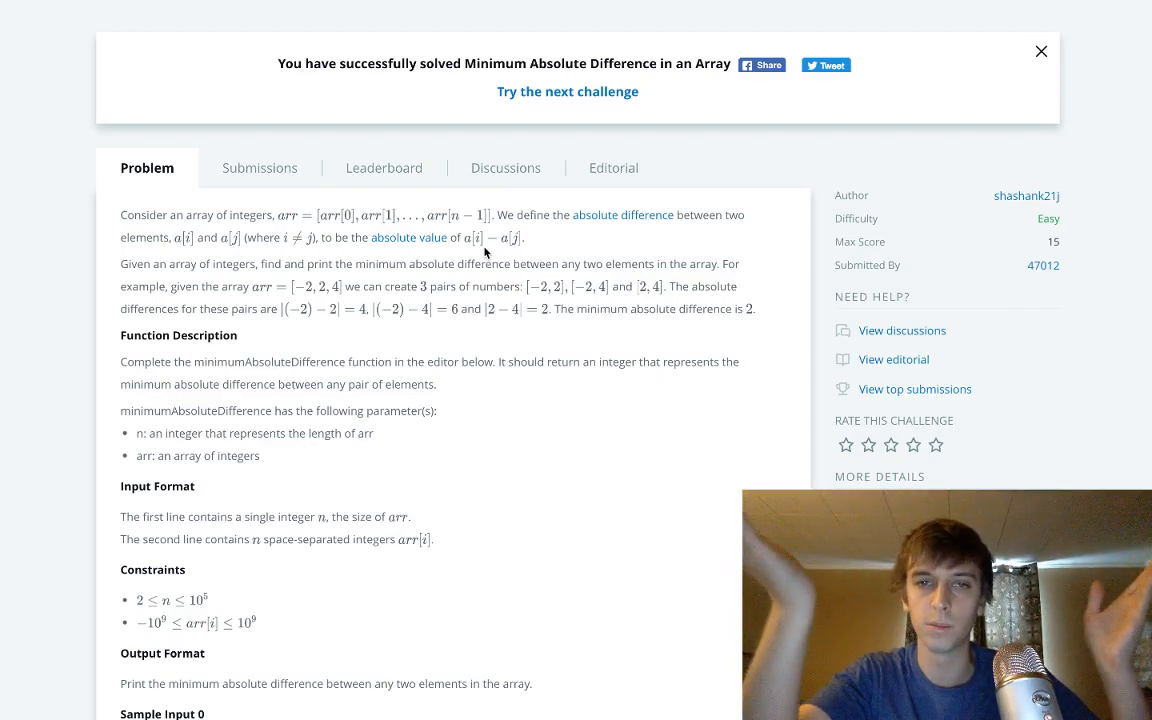
scroll("down", 3)
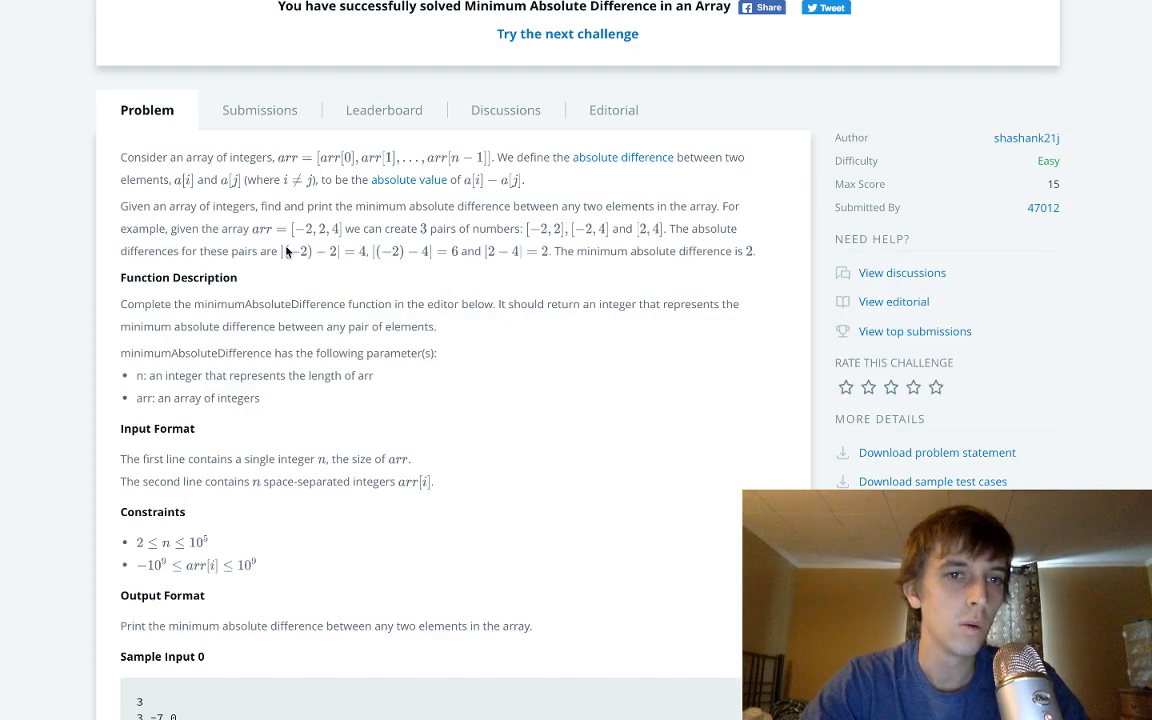
mouse_move(467, 283)
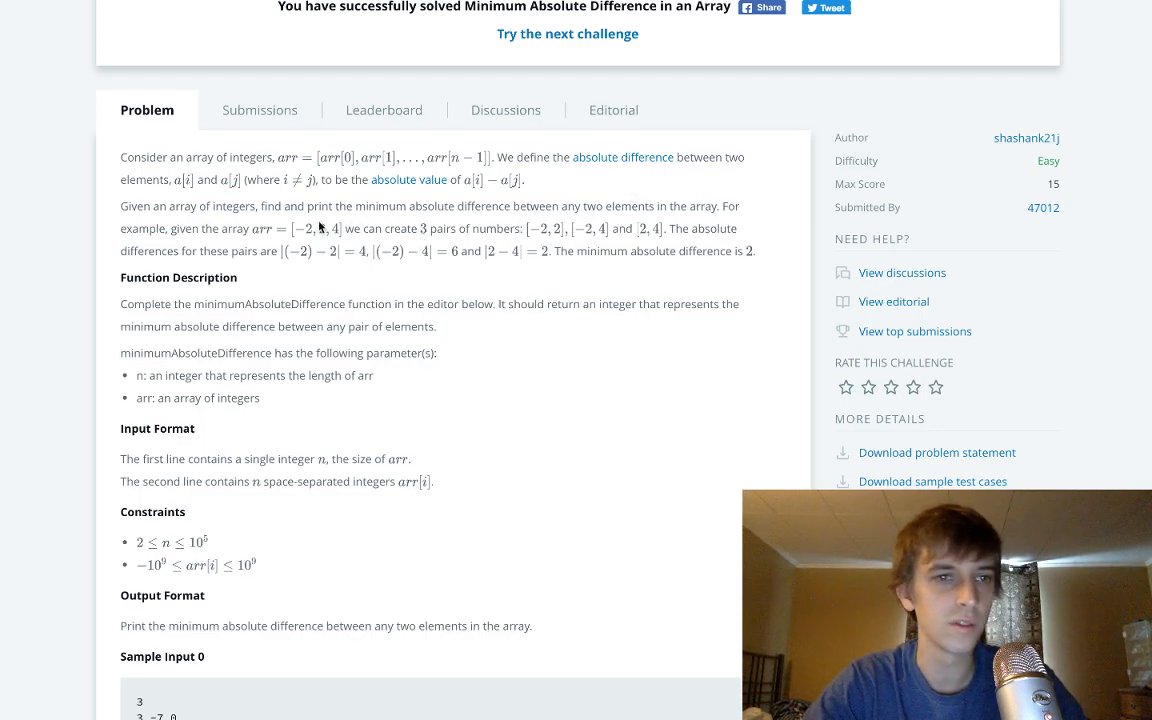
mouse_move(310, 242)
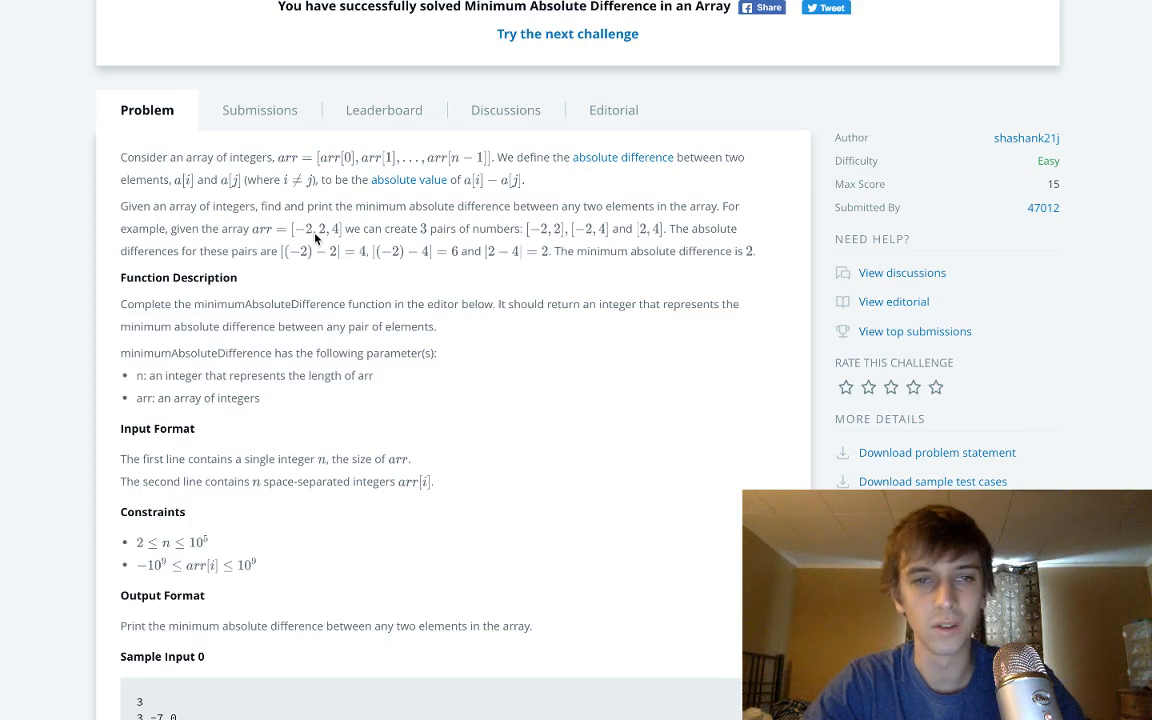
scroll("down", 3)
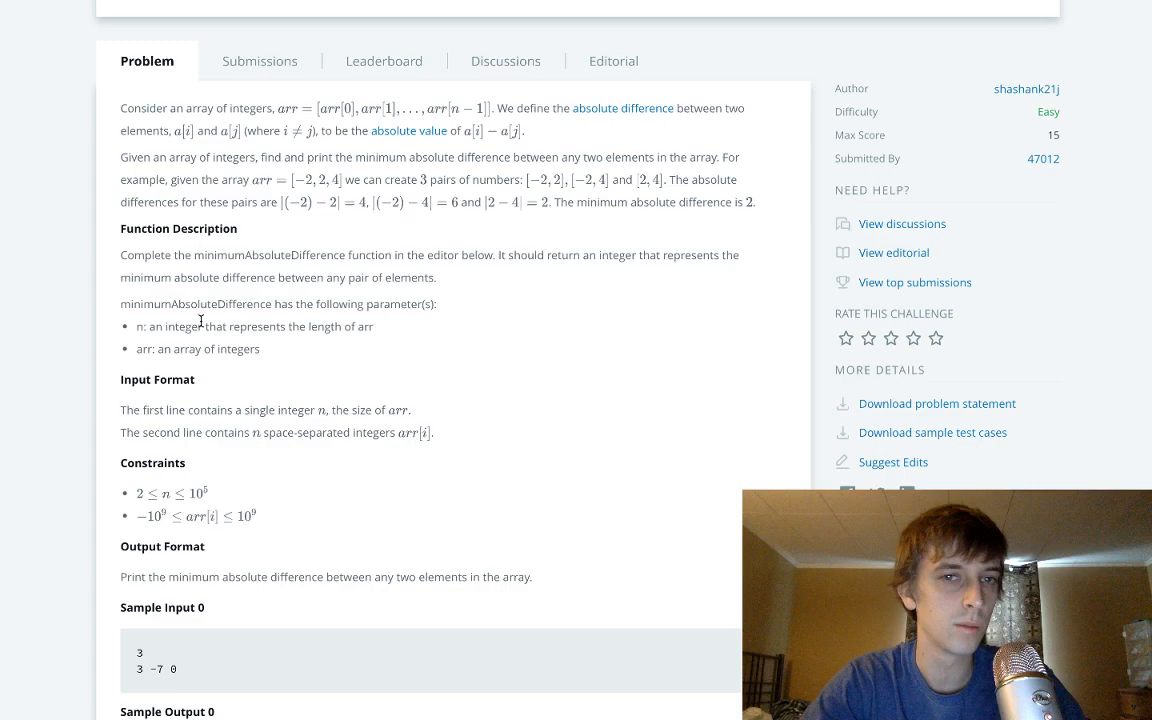
scroll("down", 3)
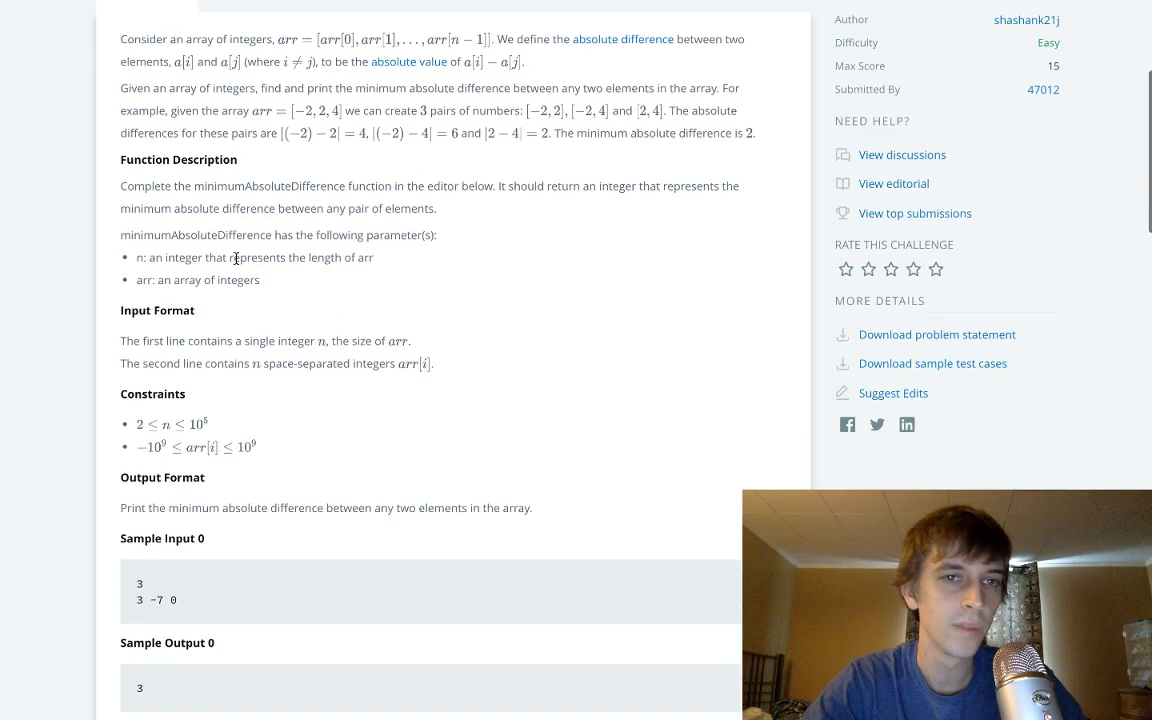
mouse_move(434, 278)
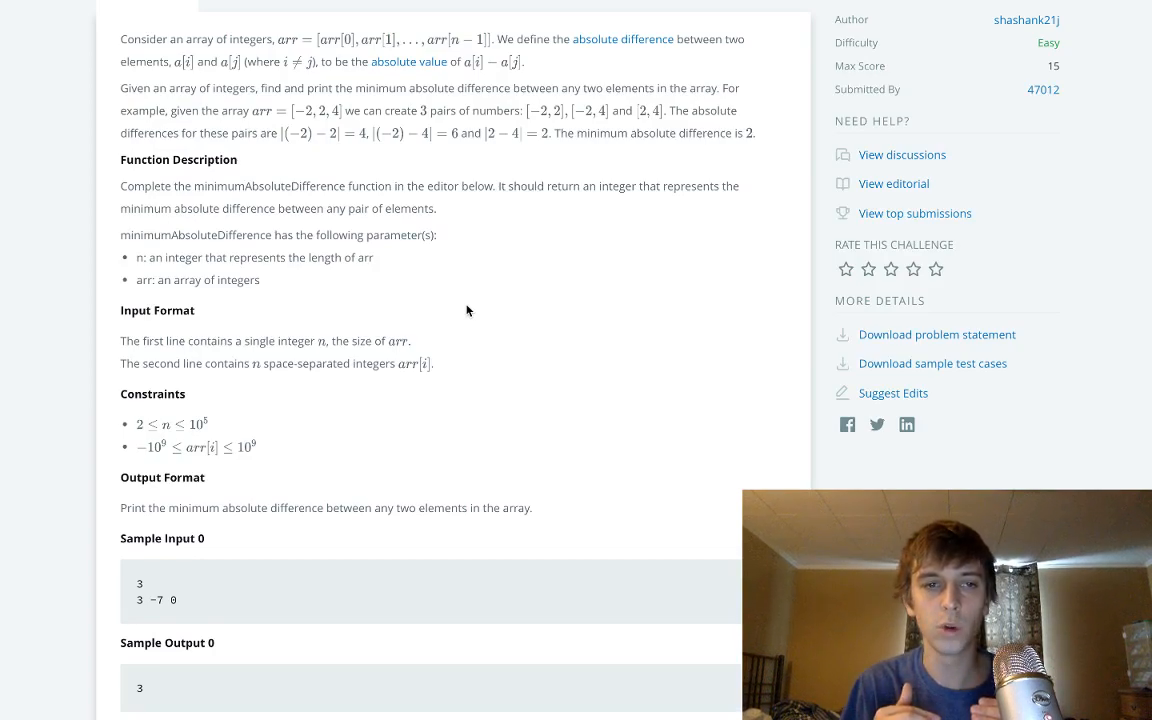
mouse_move(152, 495)
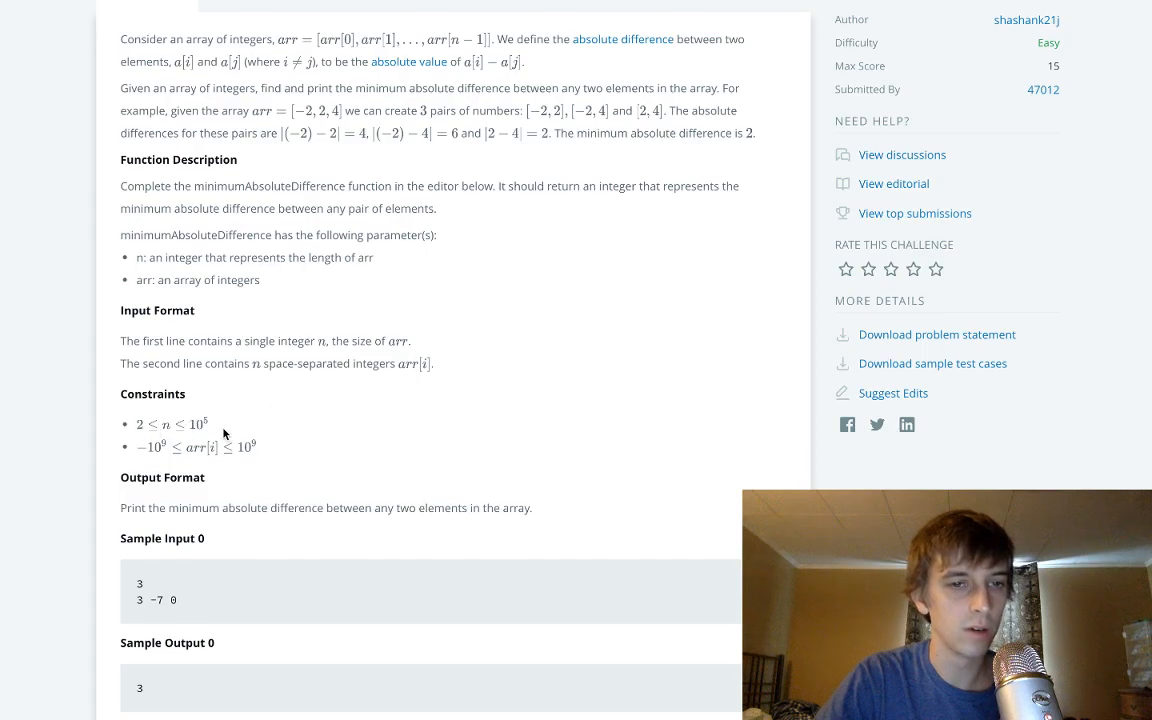
mouse_move(190, 453)
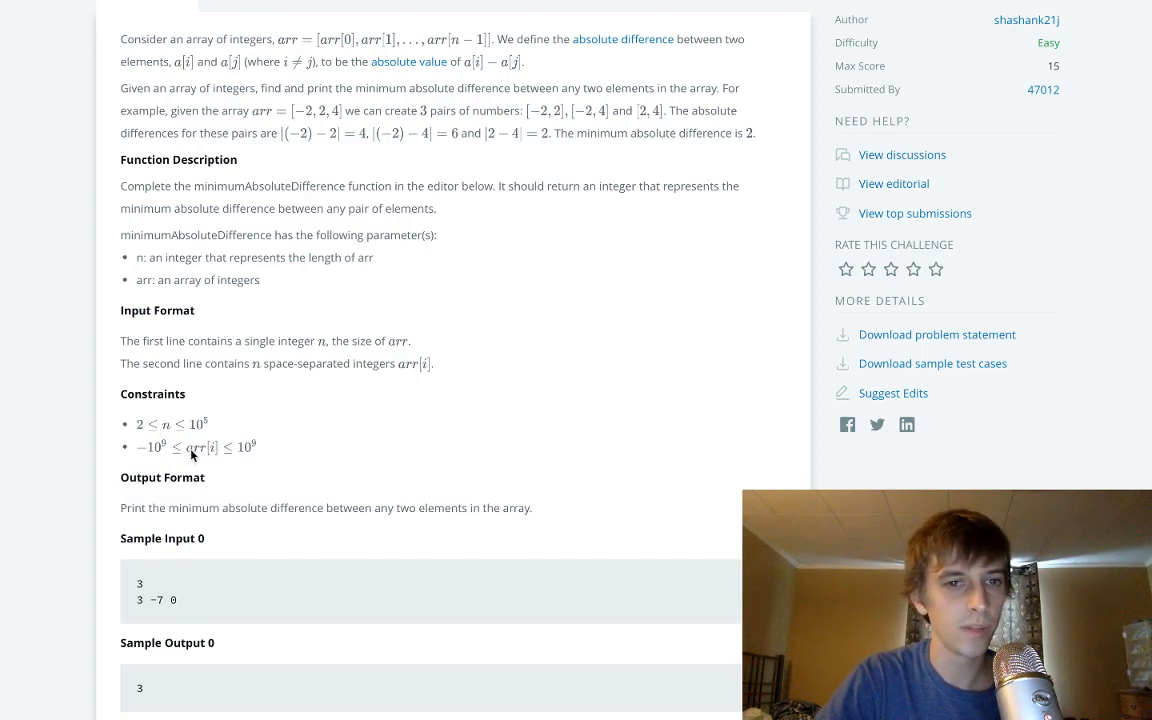
mouse_move(280, 468)
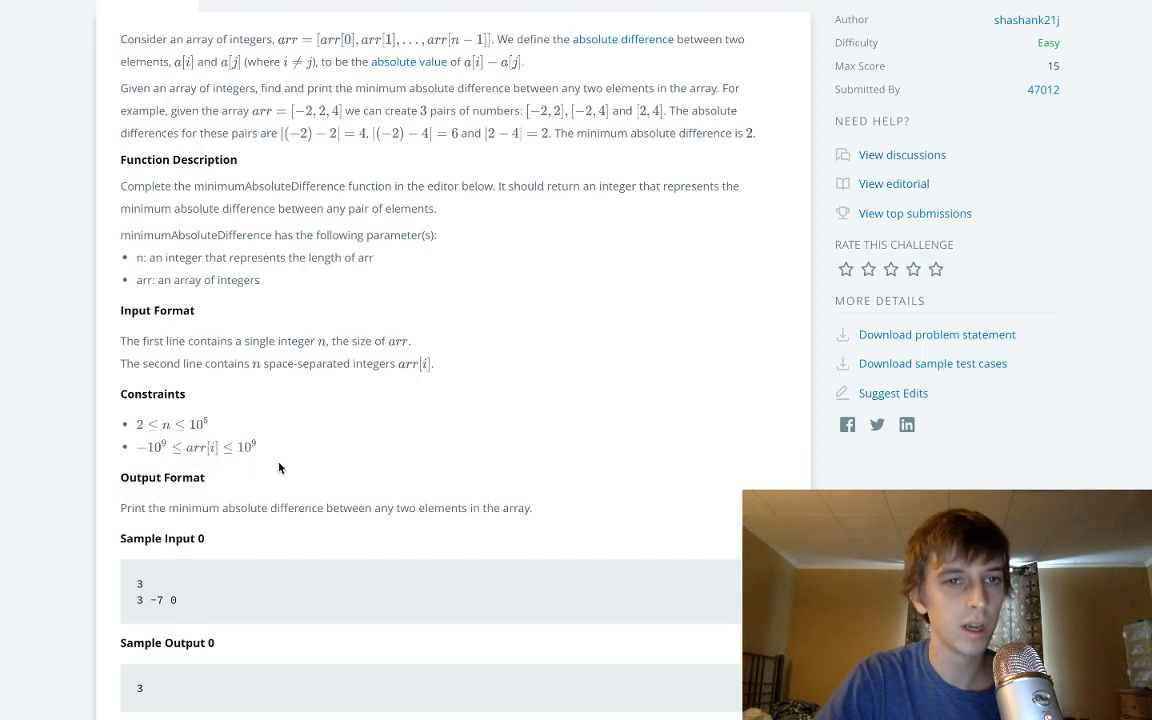
scroll("down", 3)
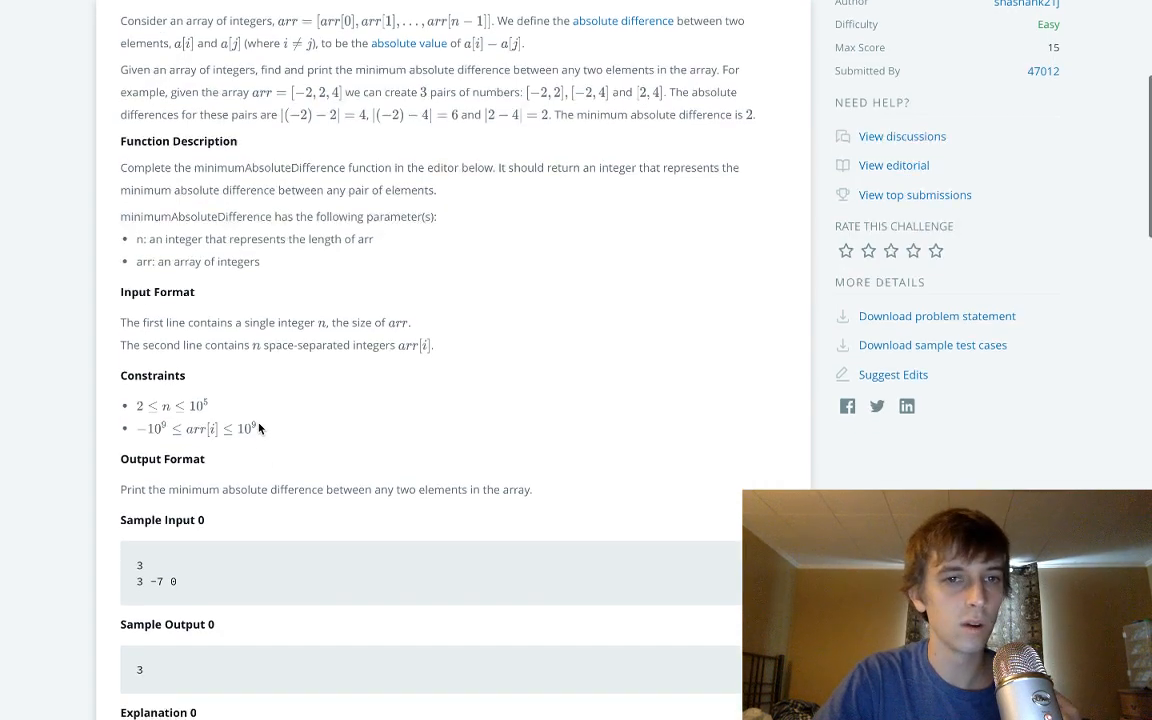
scroll("down", 3)
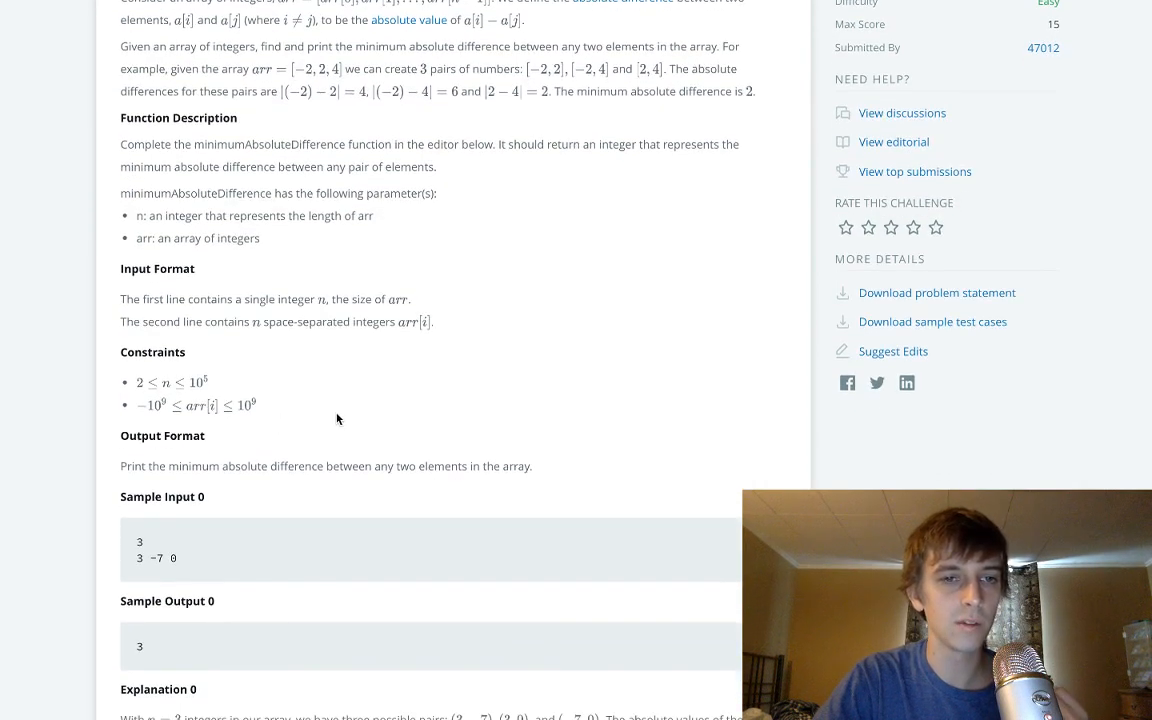
scroll("down", 3)
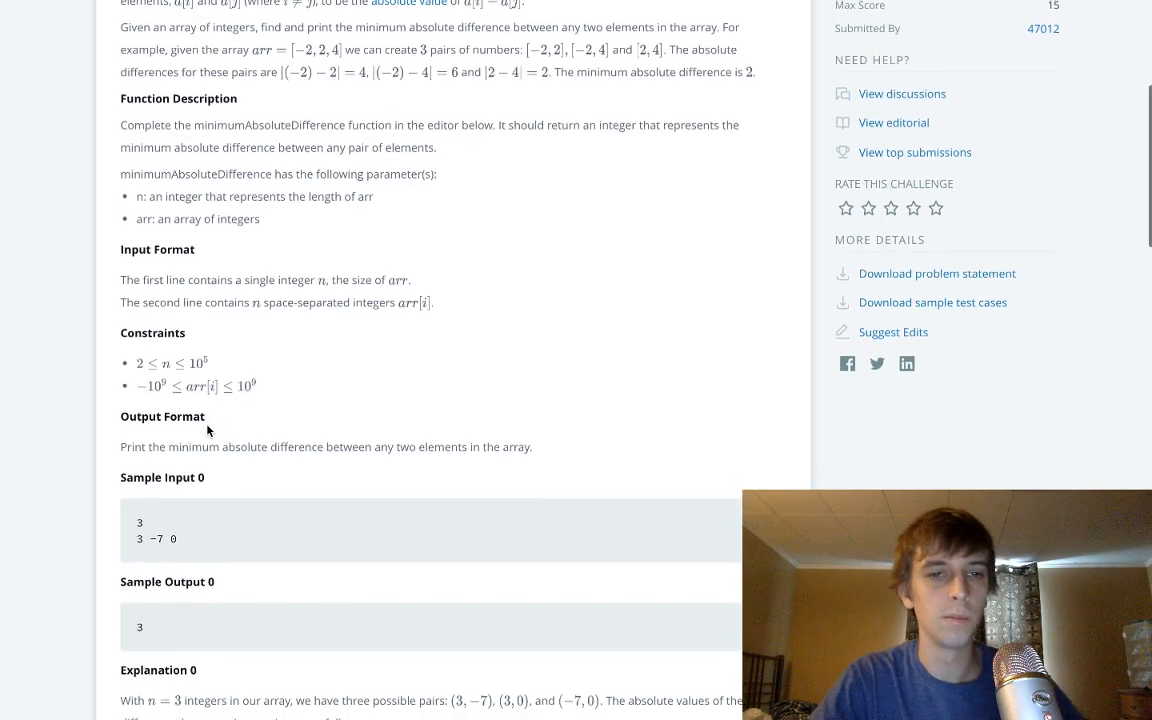
scroll("down", 3)
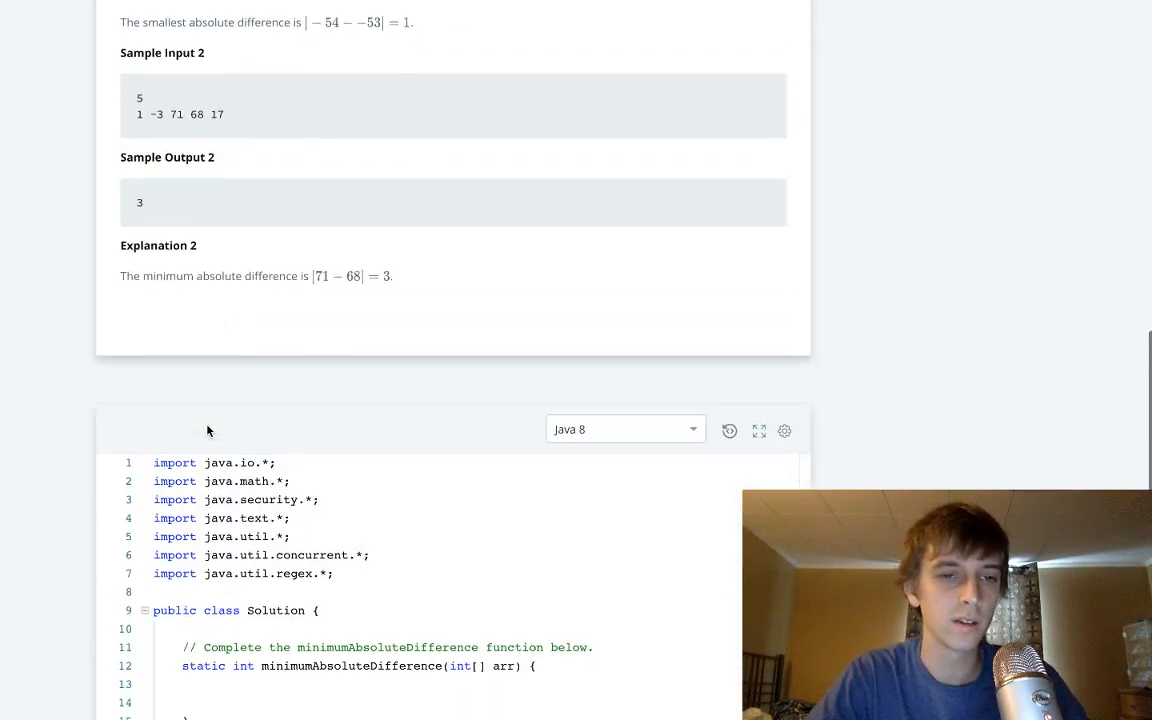
scroll("up", 3)
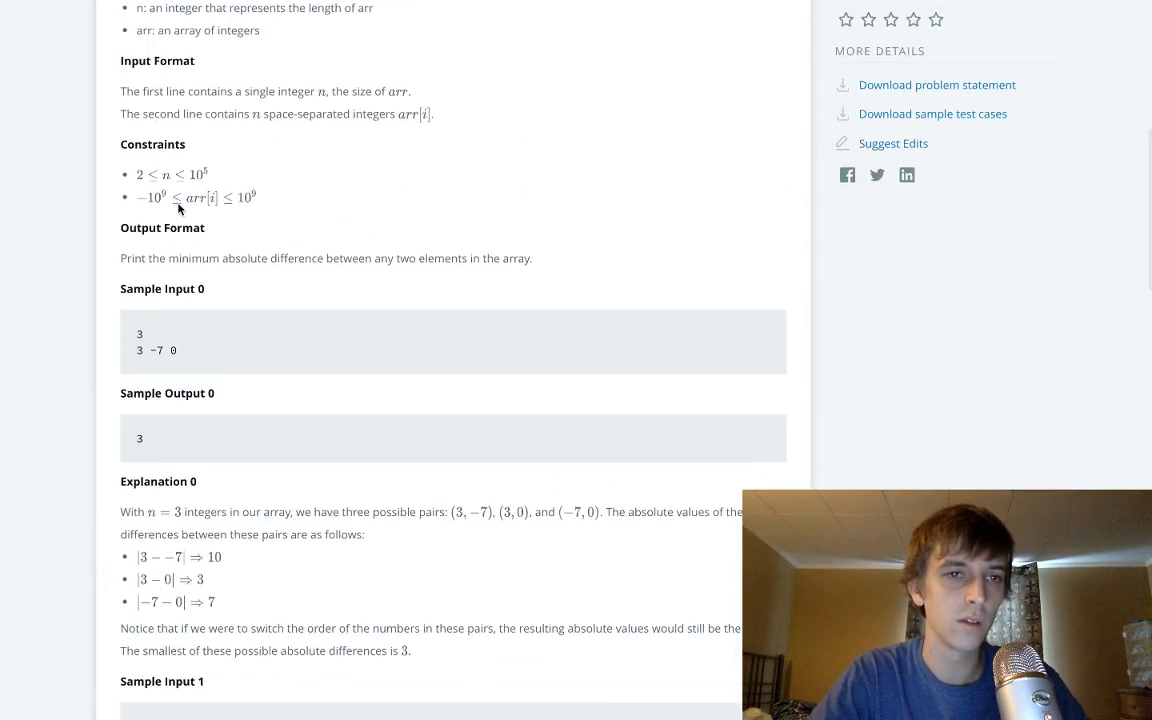
scroll("down", 3)
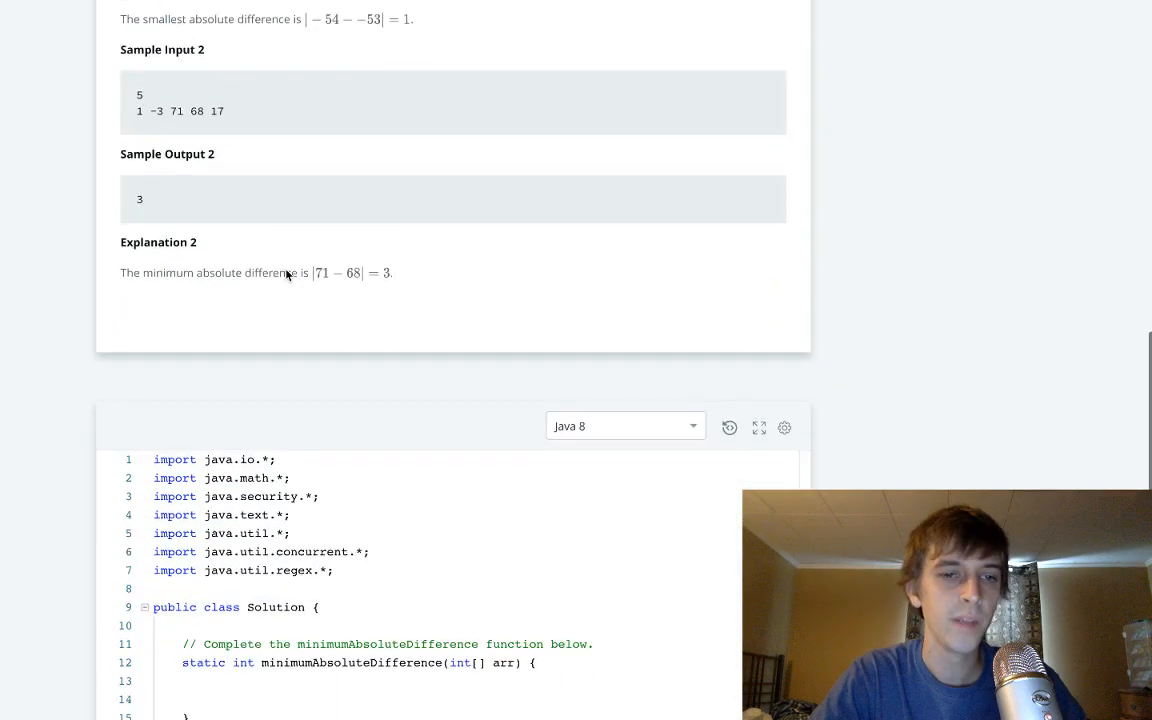
scroll("down", 3)
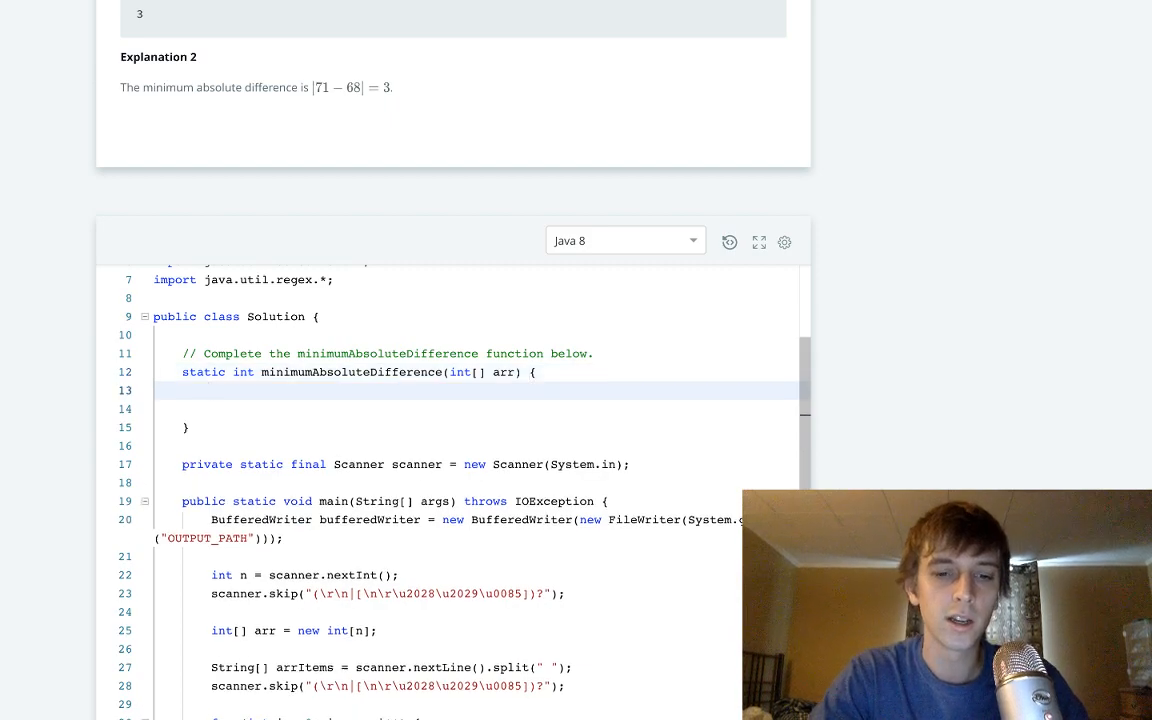
Start the method body with 'int min_absolute_difference = Integer.MAX_VALUE'.
type("int")
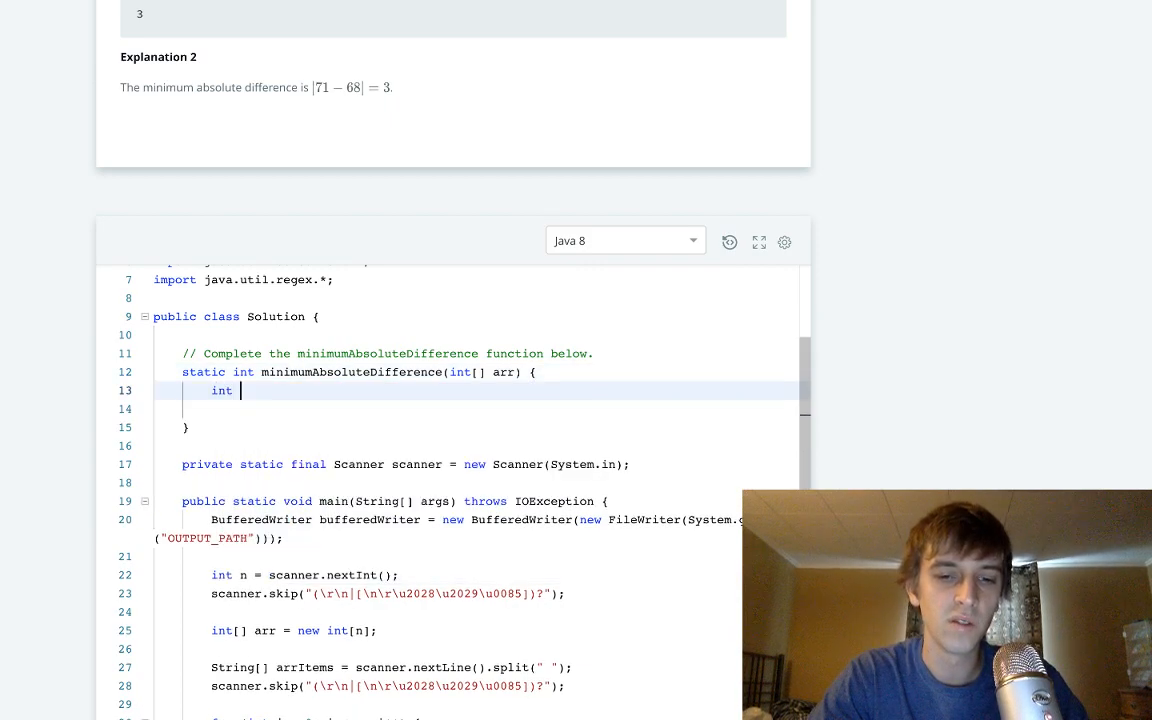
type("min_")
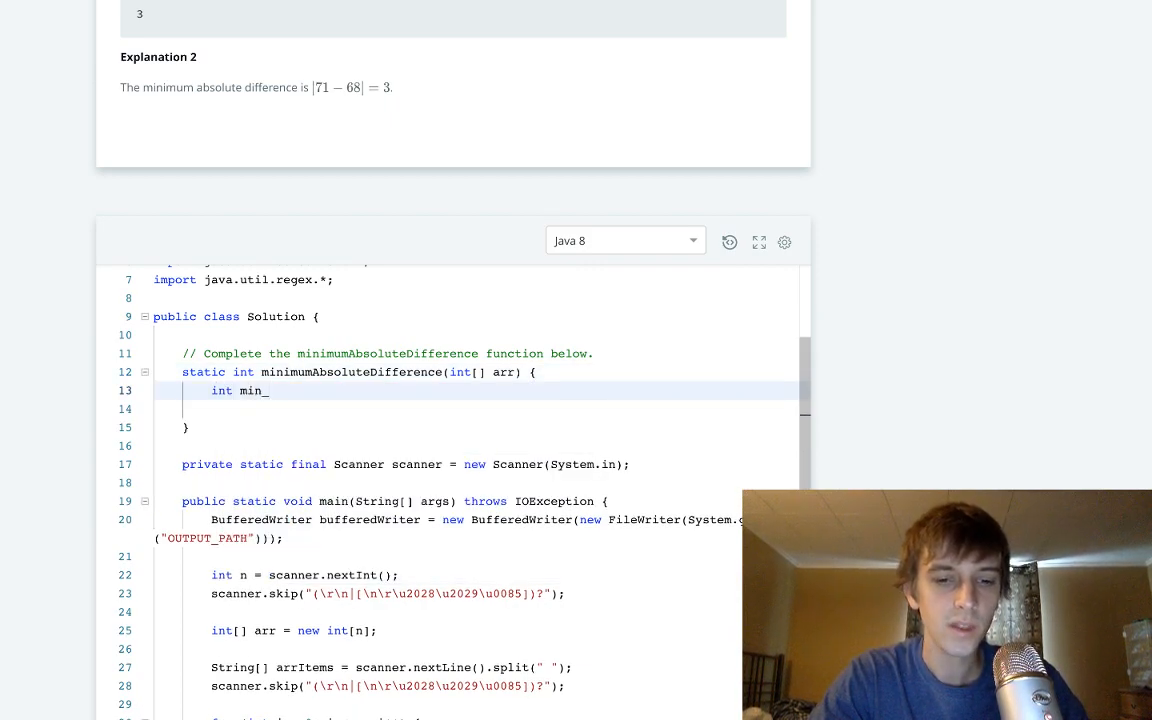
type("absolute_differ")
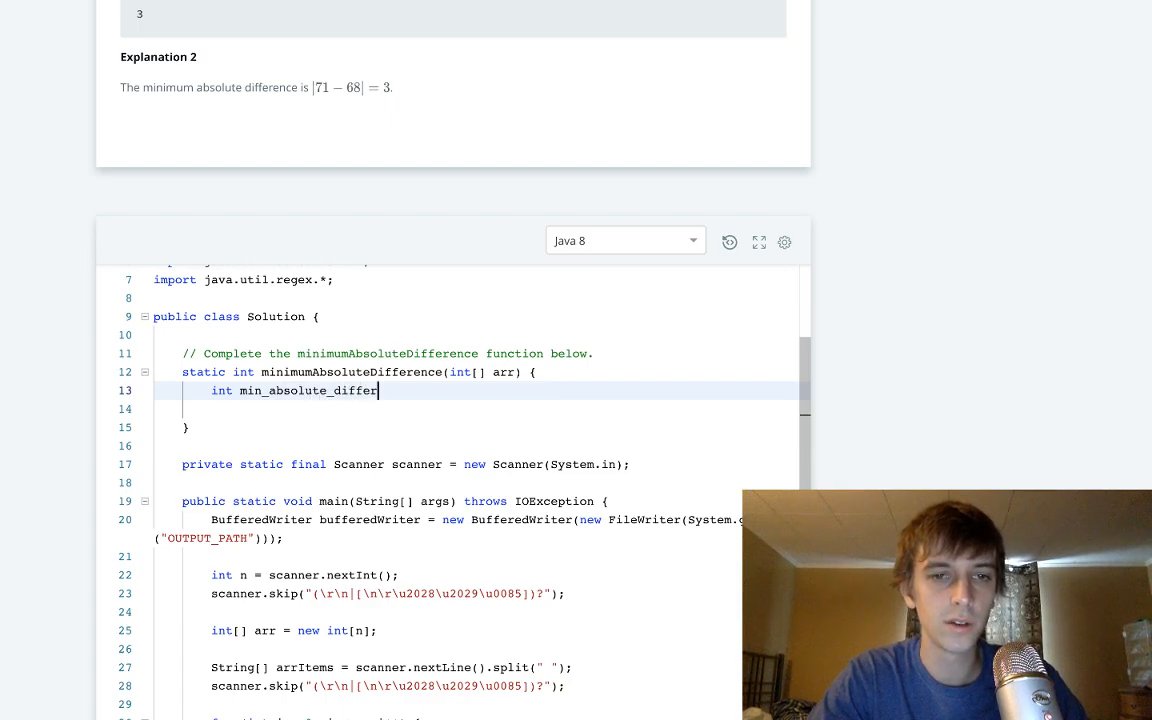
type("ence =")
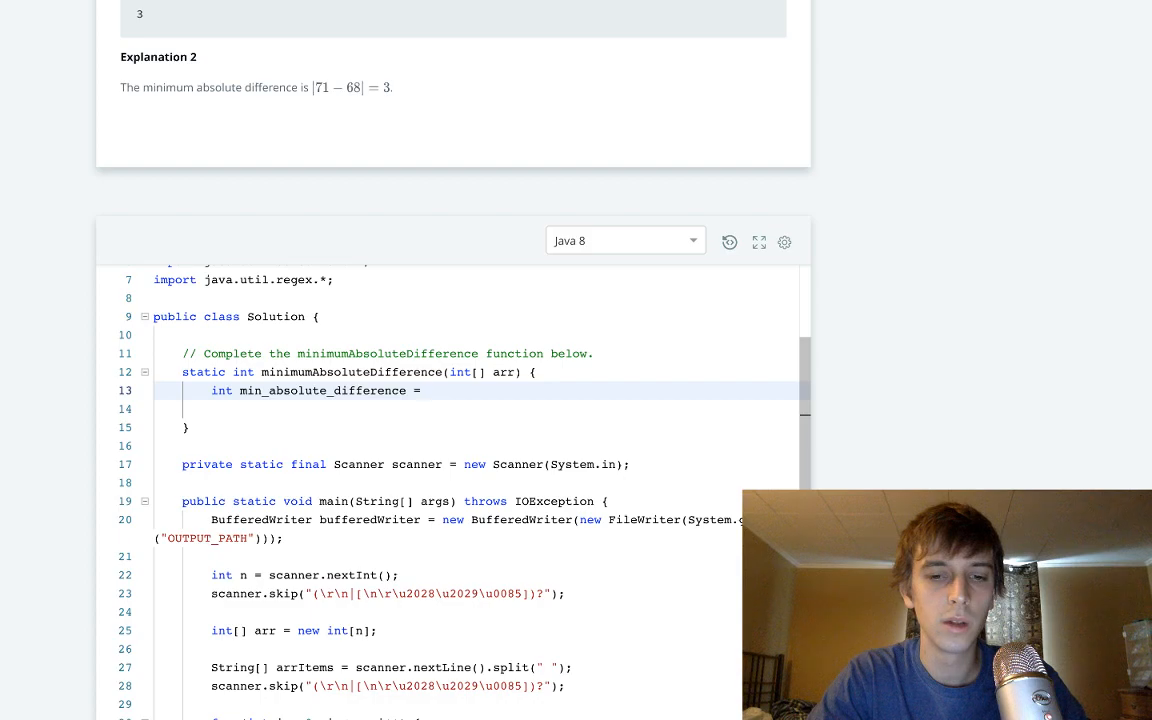
type("Integer.Ma")
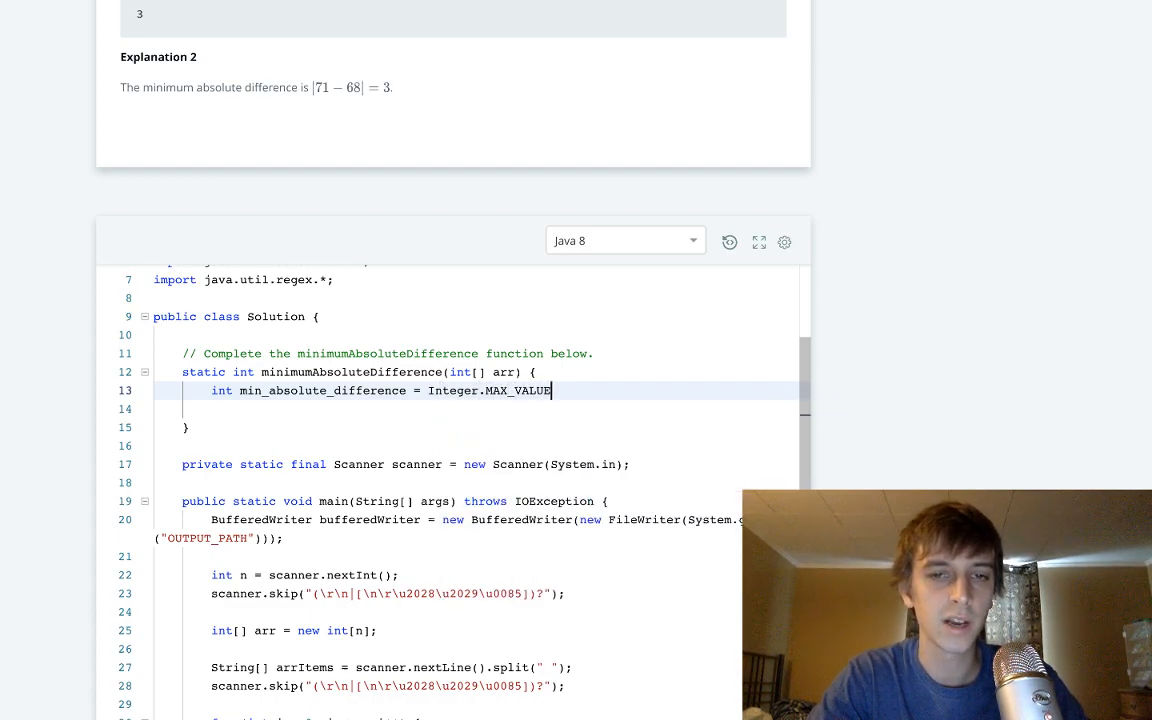
Scroll up to the Constraints, Output Format and Sample Input 0 sections of the problem.
scroll("down", 3)
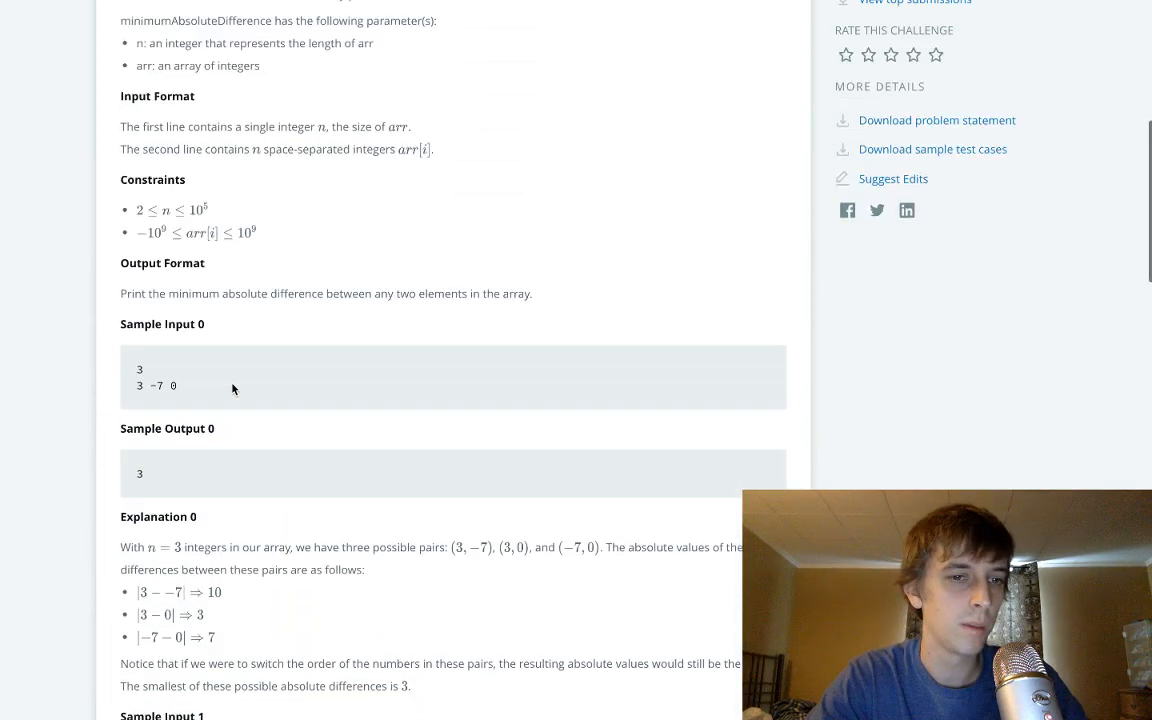
scroll("up", 3)
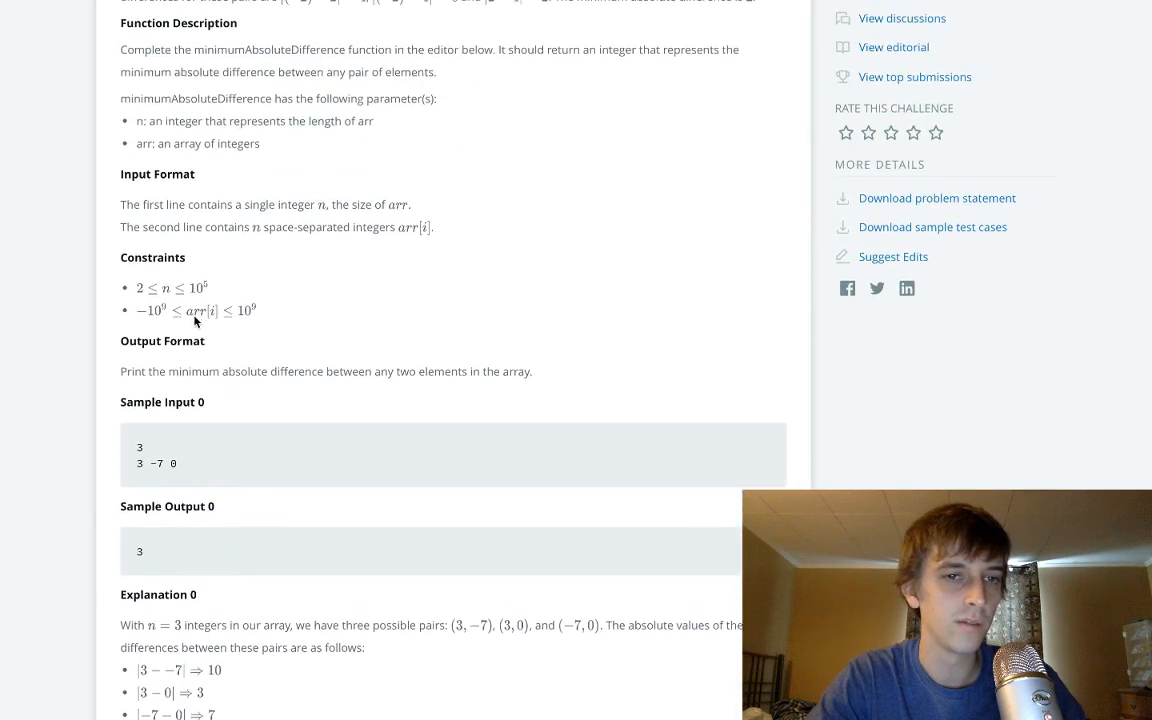
scroll("down", 3)
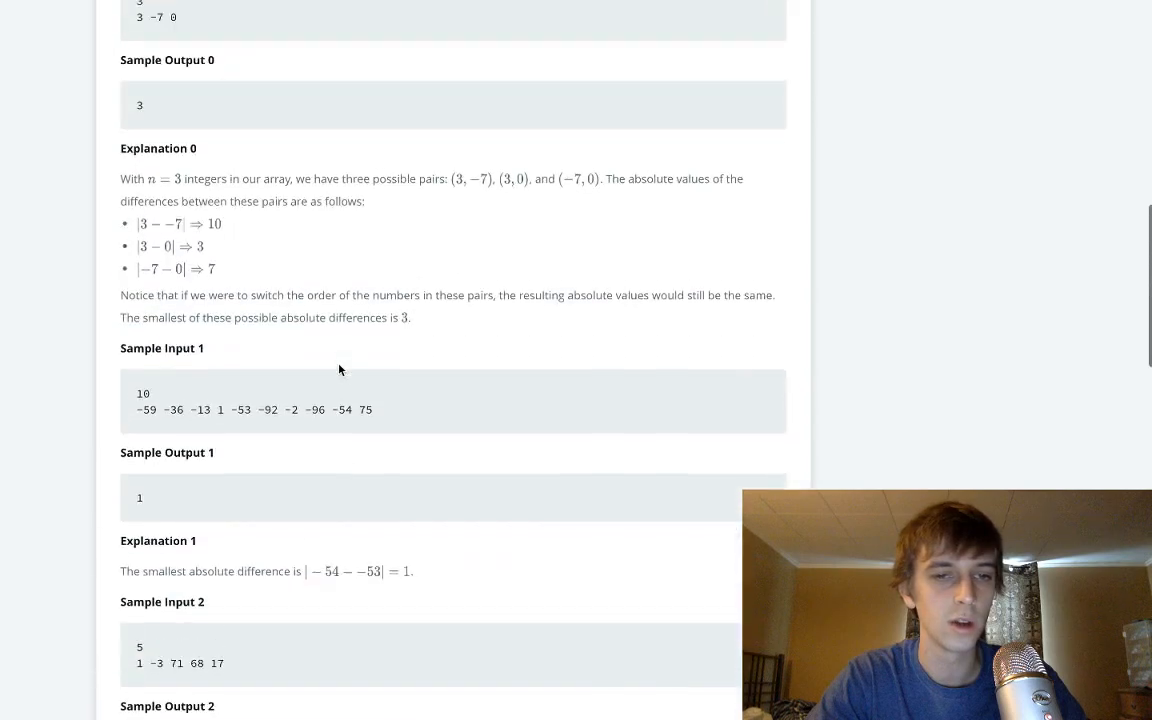
scroll("up", 3)
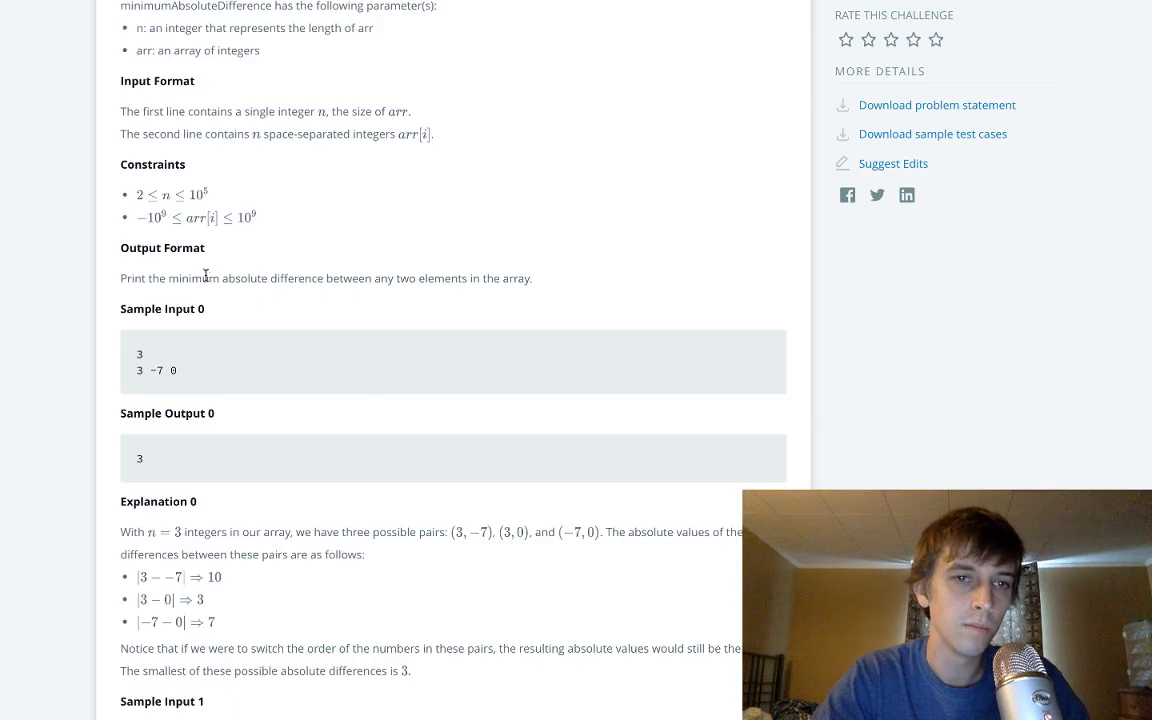
Read through the sample explanations and scroll down to the editor, where the declaration now ends with a semicolon.
scroll("down", 3)
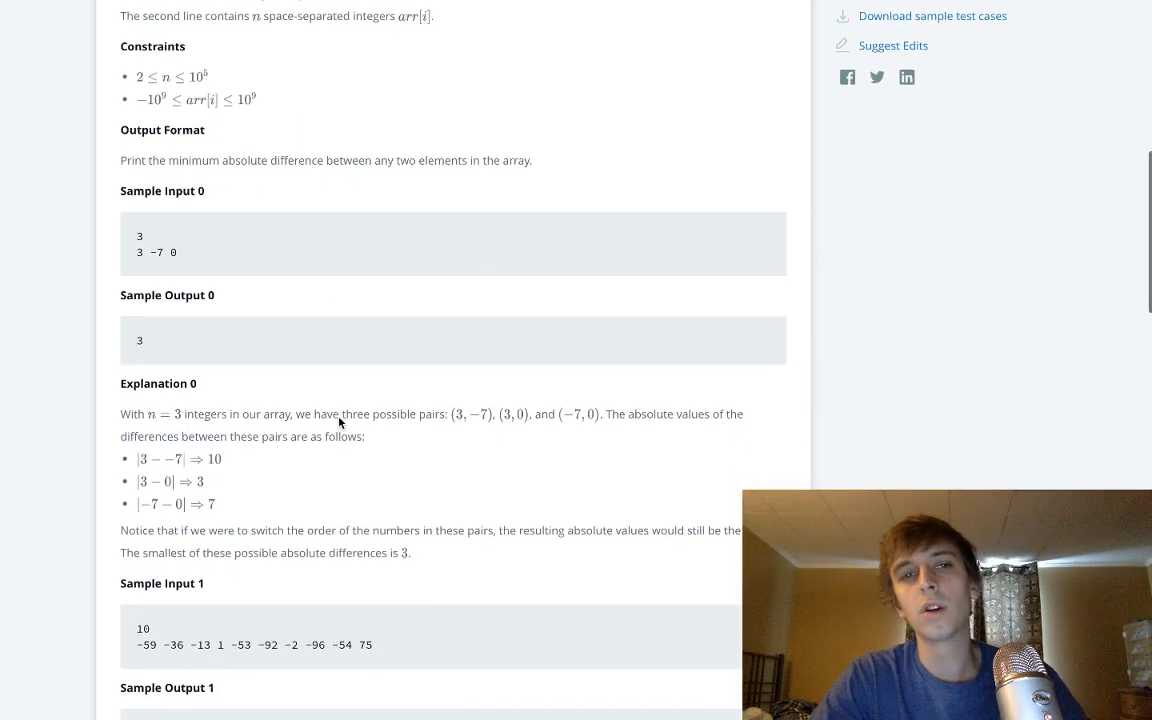
scroll("down", 3)
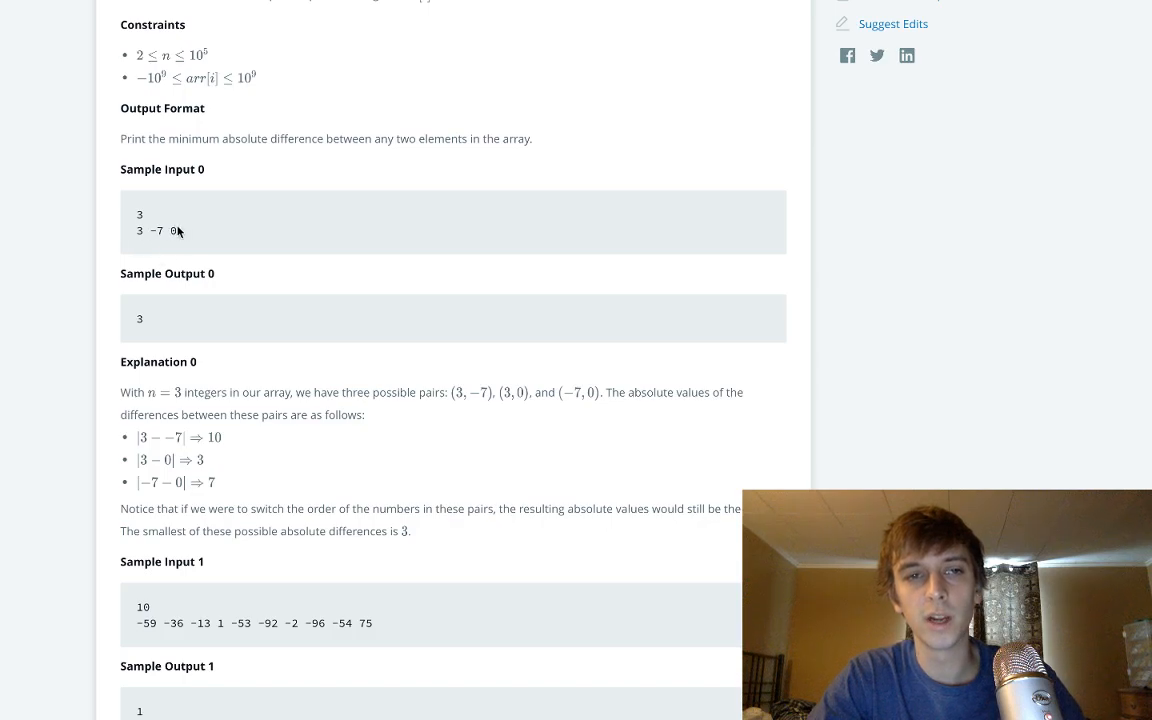
mouse_move(128, 235)
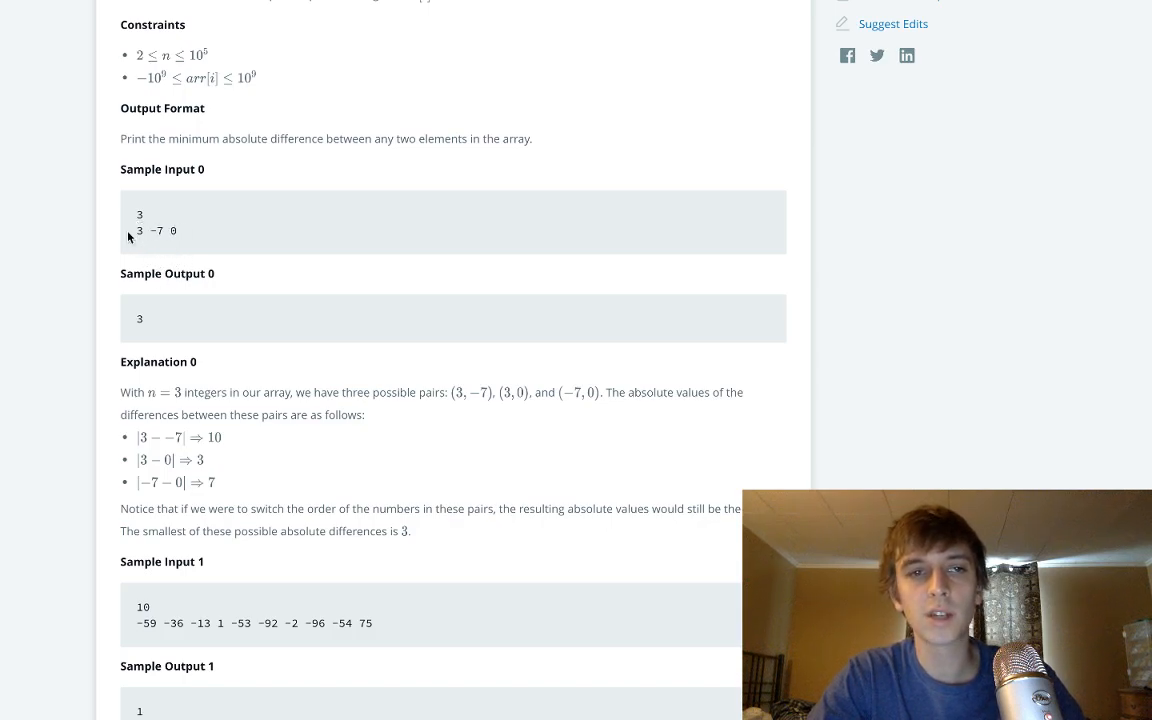
mouse_move(145, 266)
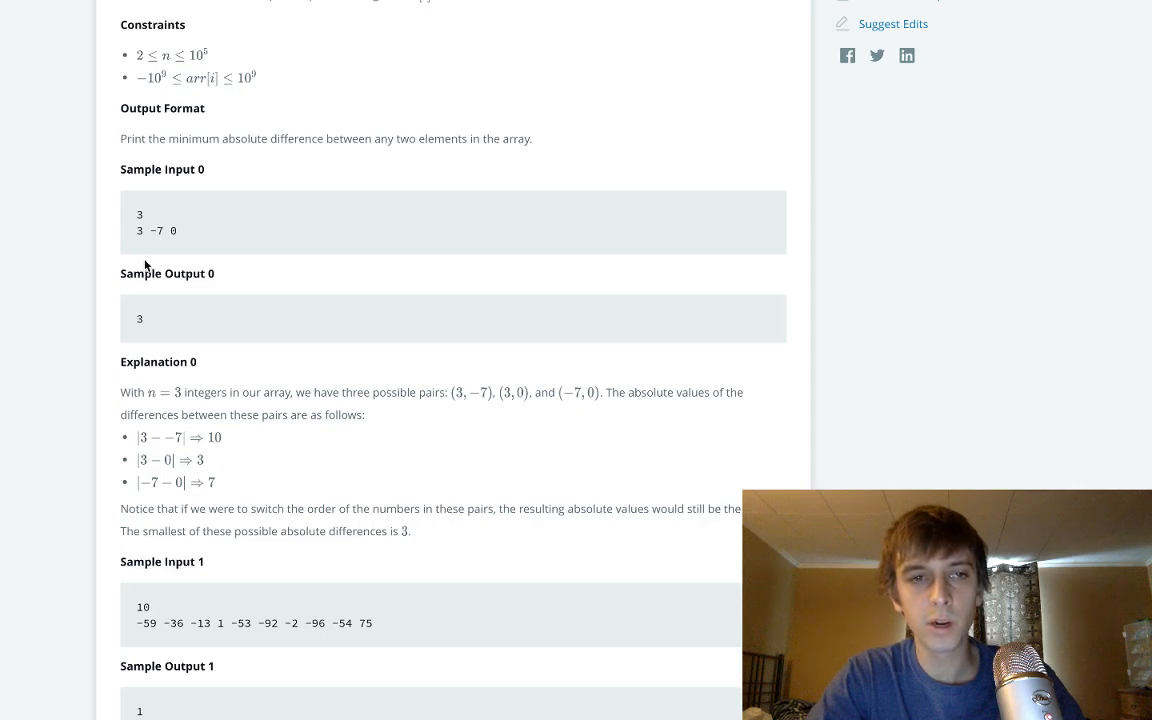
mouse_move(140, 244)
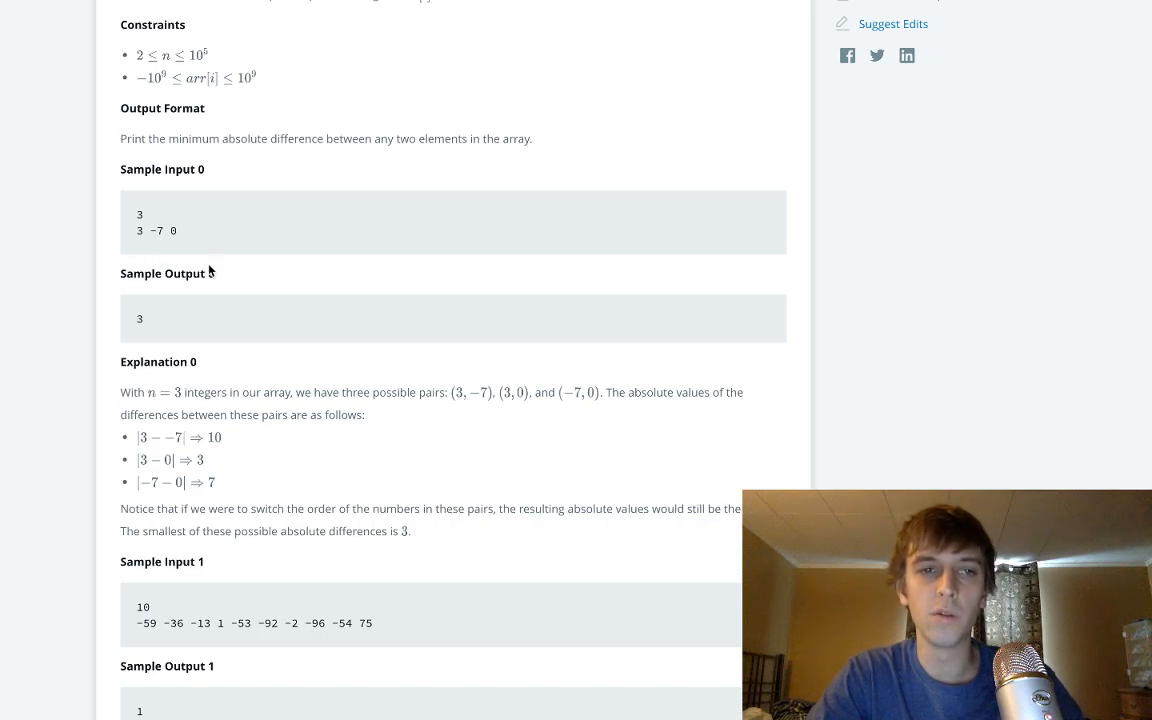
mouse_move(137, 227)
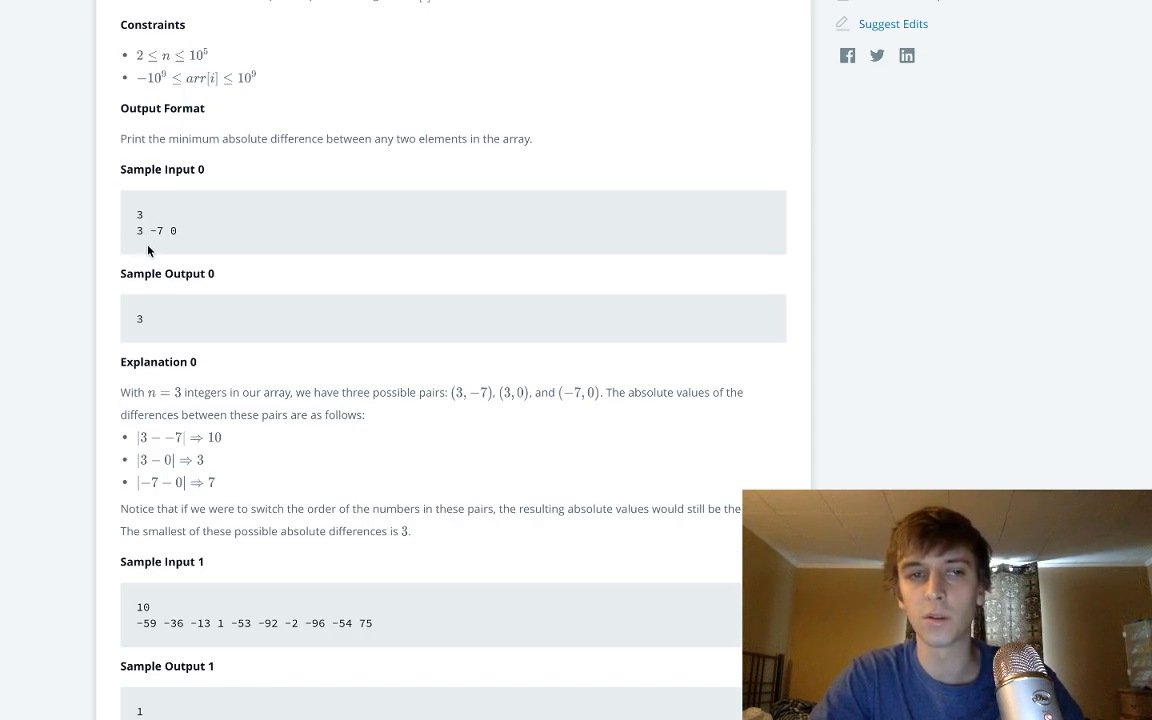
mouse_move(194, 246)
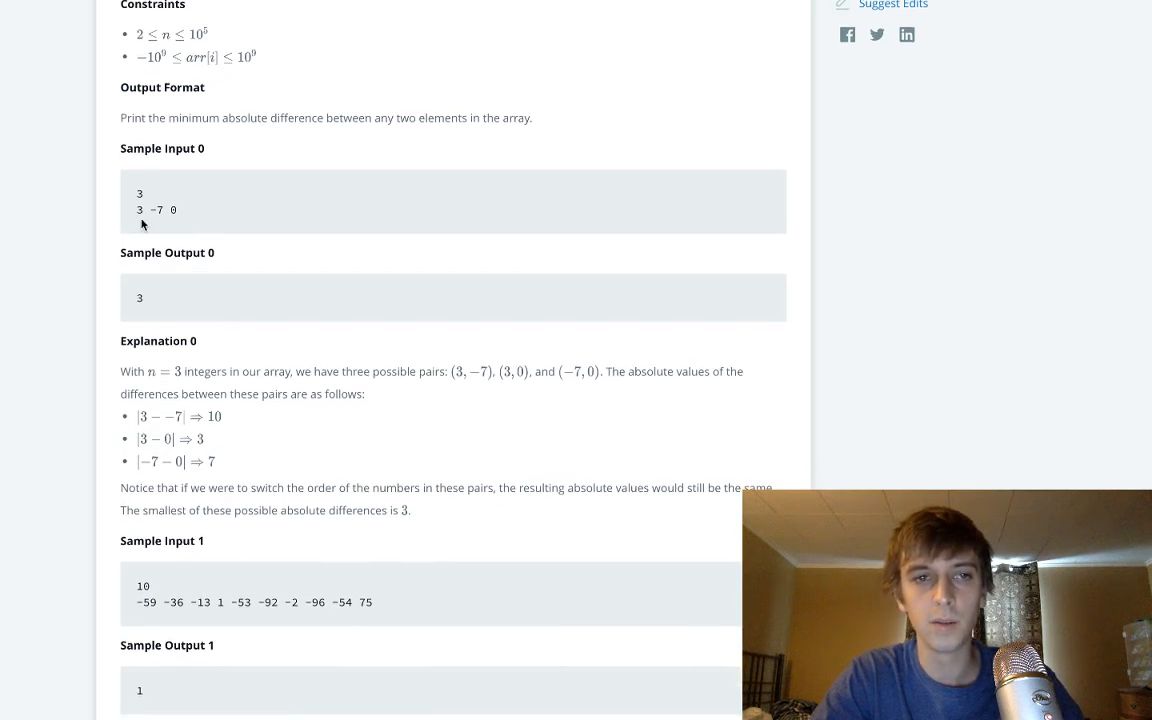
scroll("down", 3)
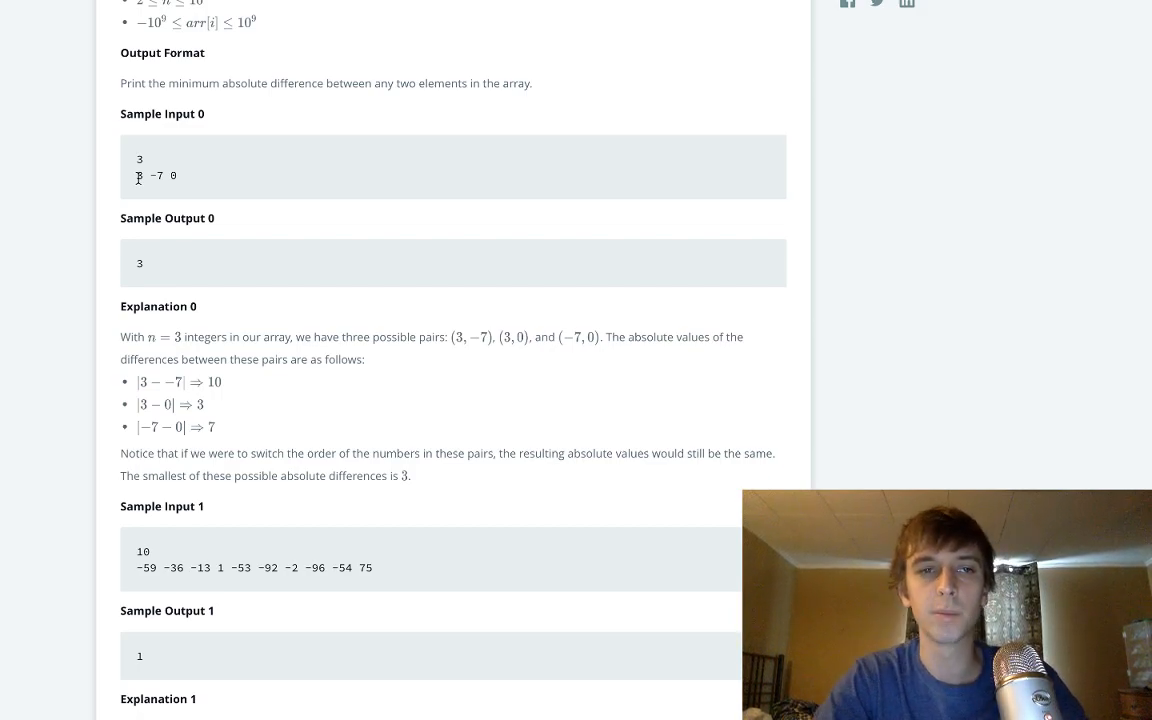
mouse_move(141, 188)
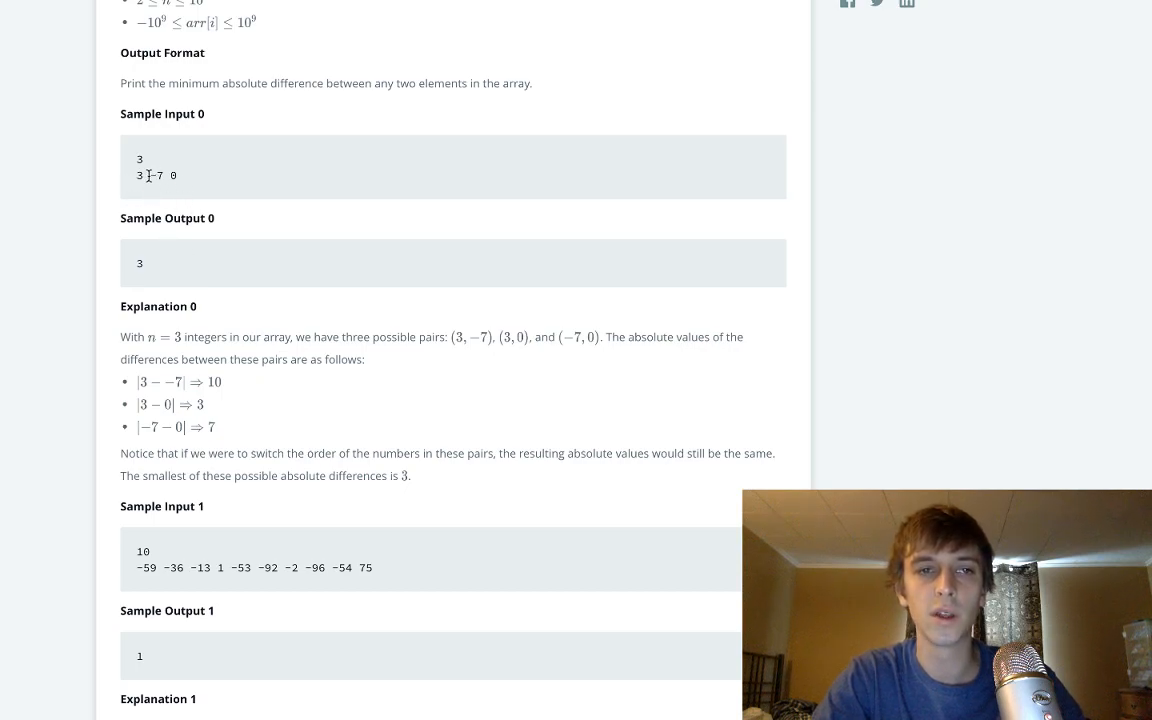
mouse_move(151, 188)
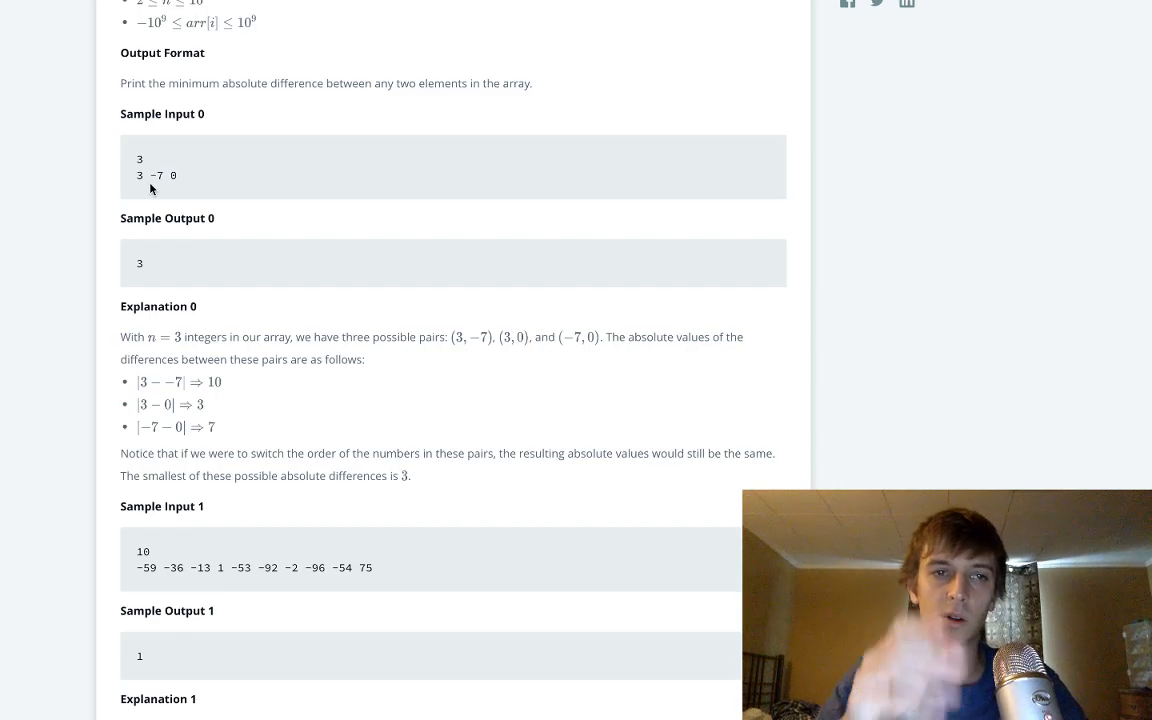
scroll("down", 3)
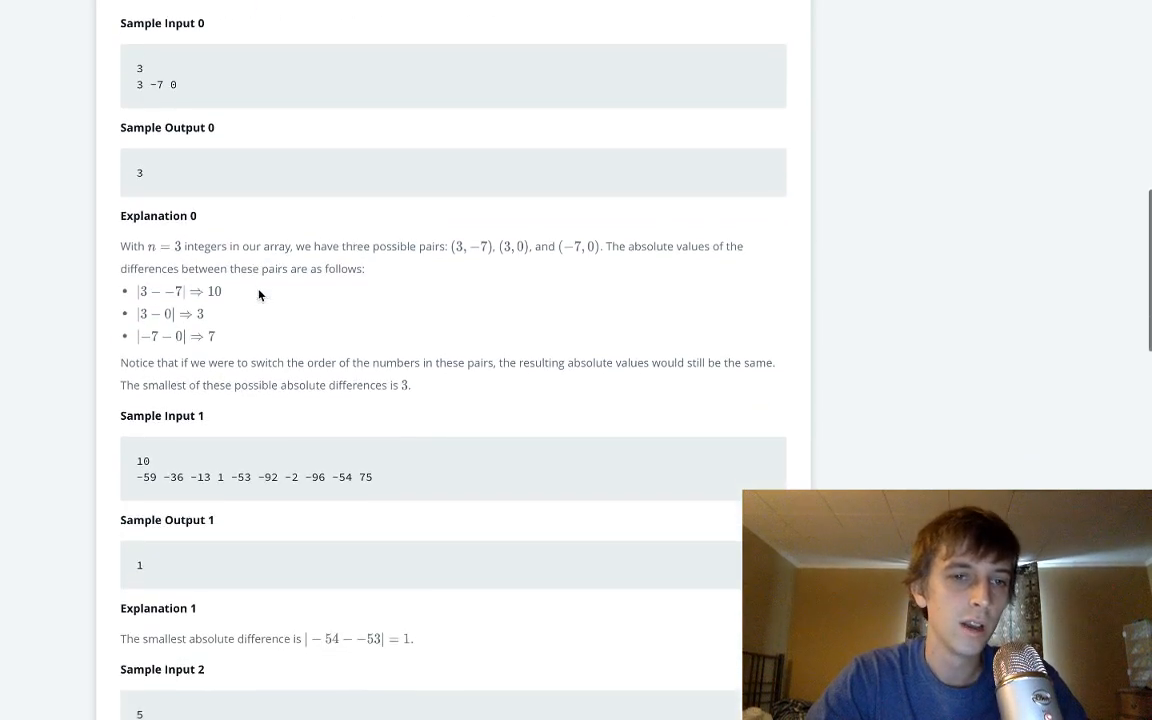
scroll("down", 3)
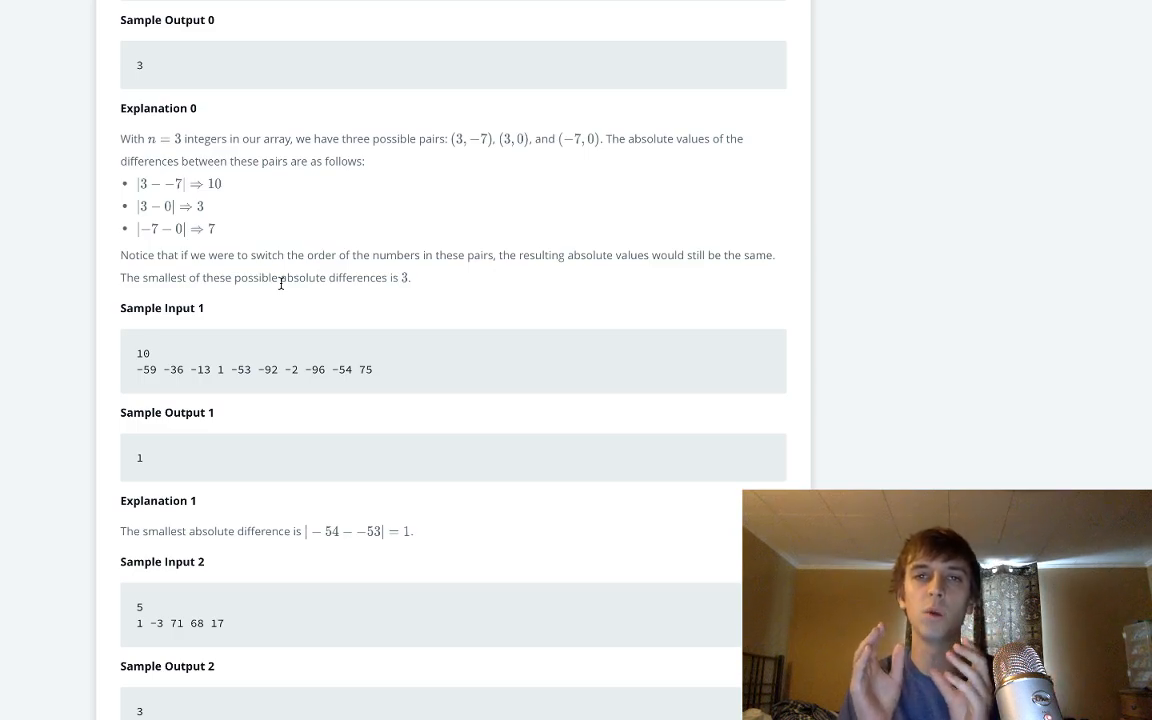
mouse_move(348, 294)
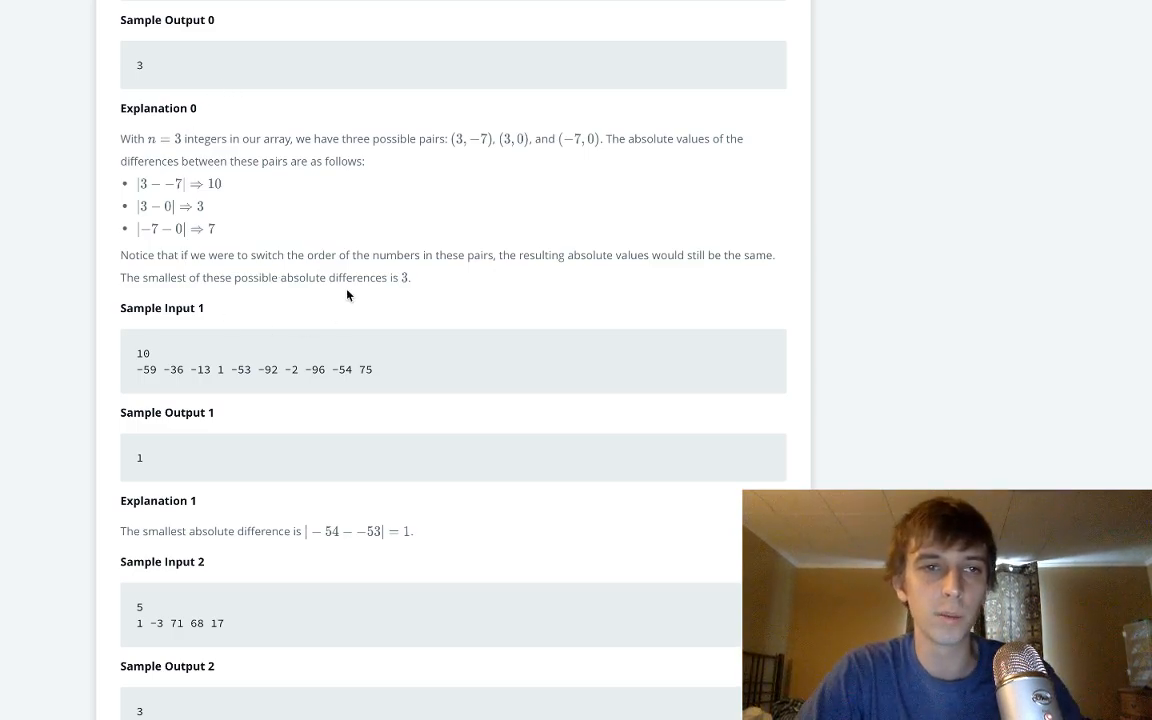
scroll("down", 3)
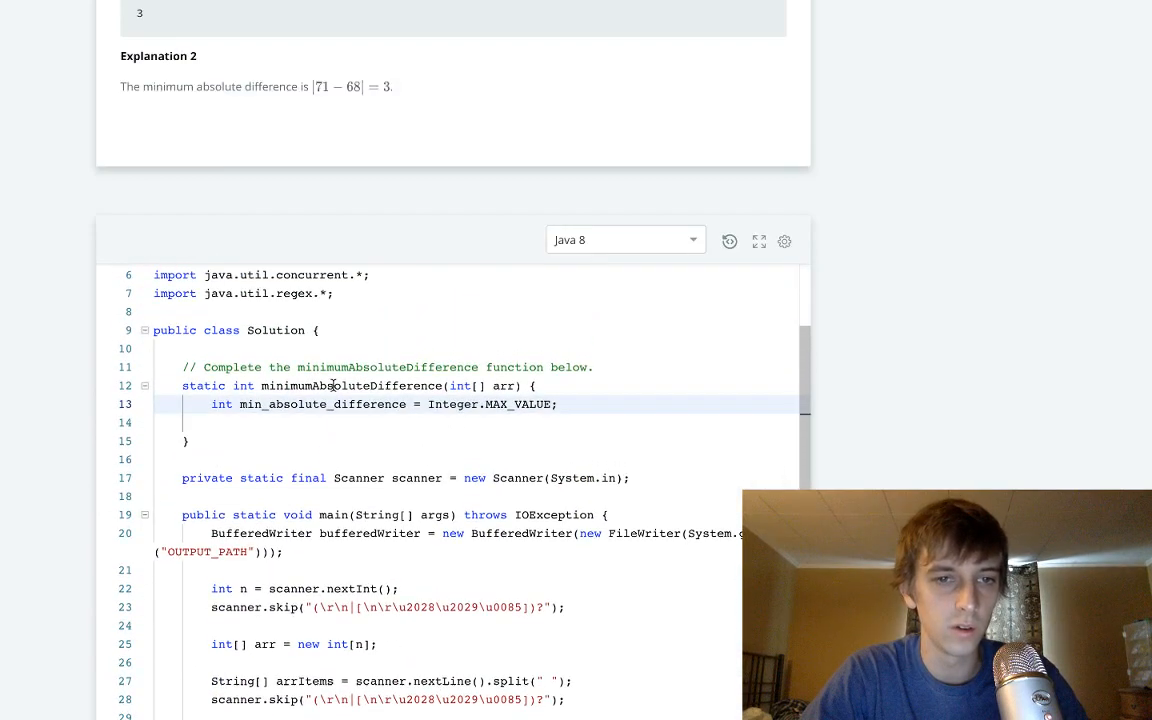
On a new line below the declaration, sort arr with Arrays.sort.
key("enter")
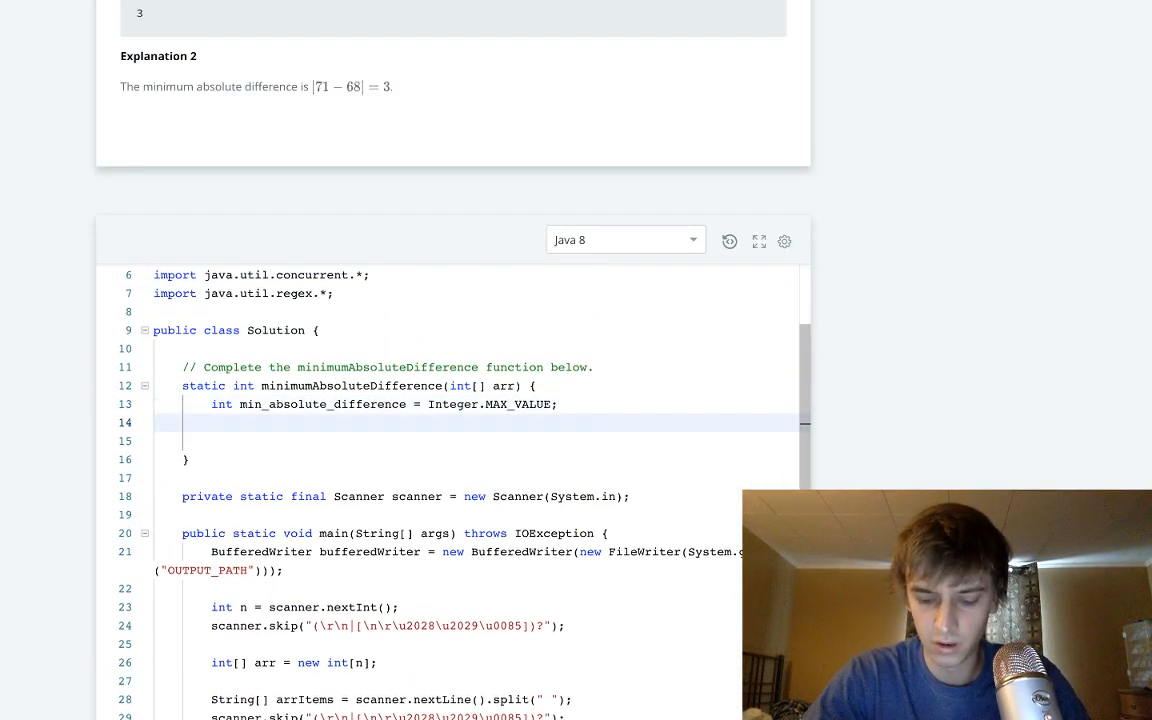
type("fir")
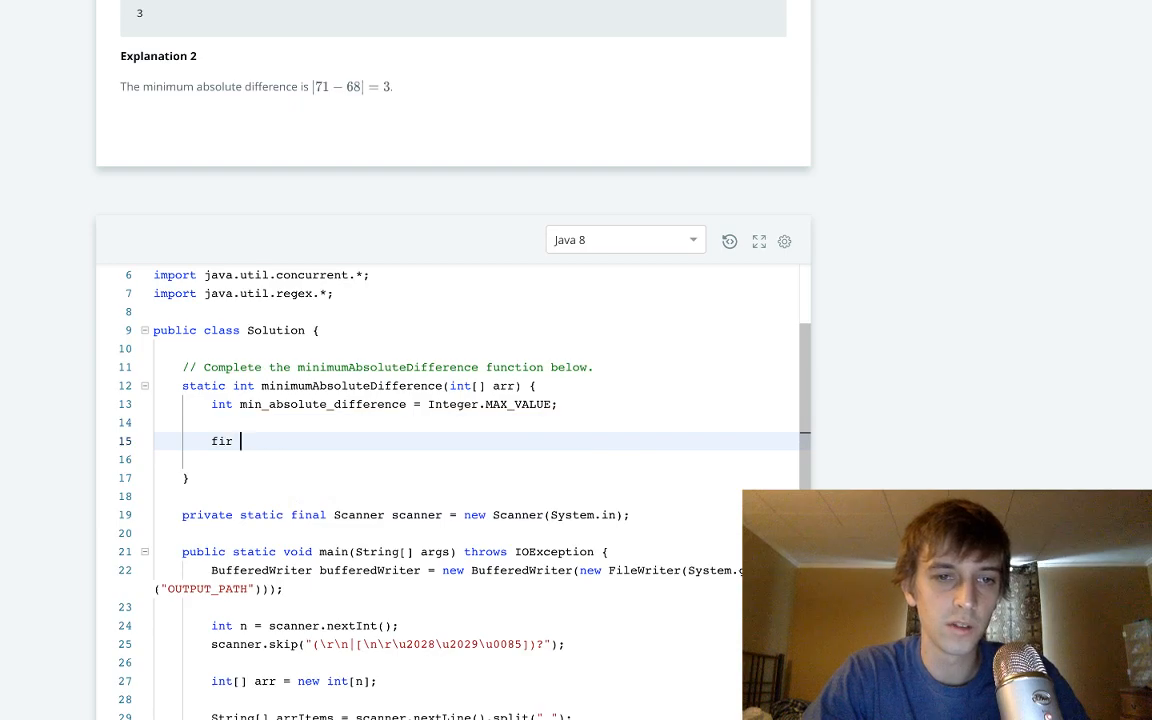
type("Array")
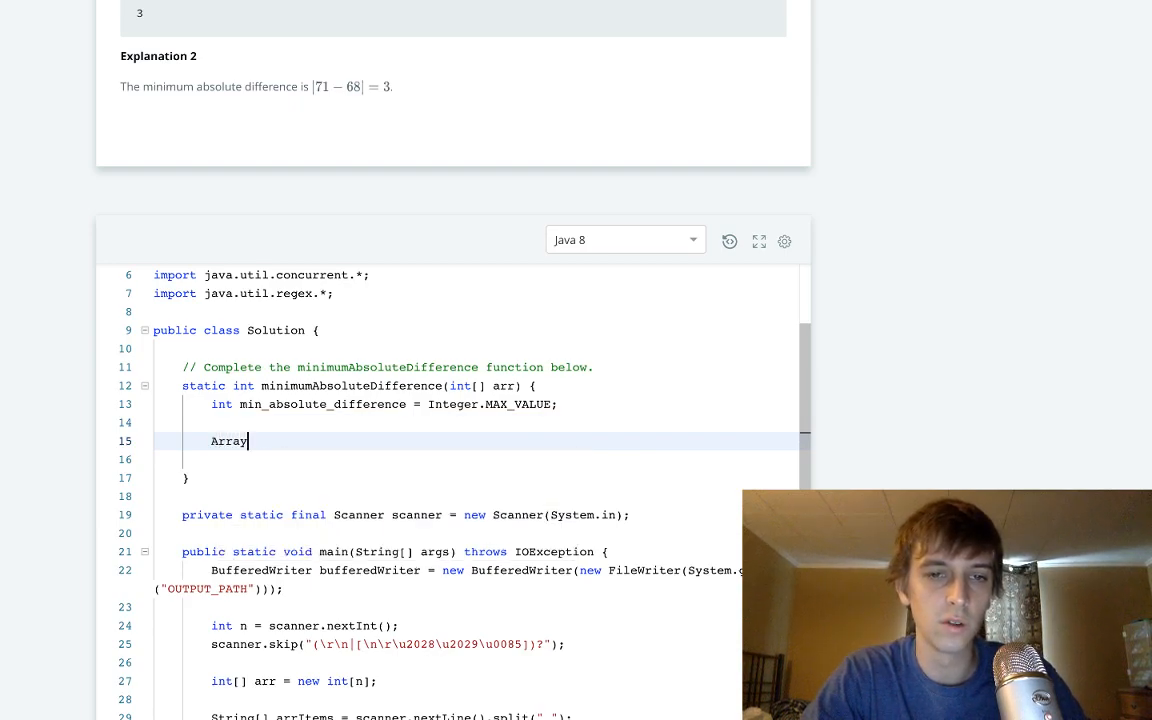
mouse_move(543, 427)
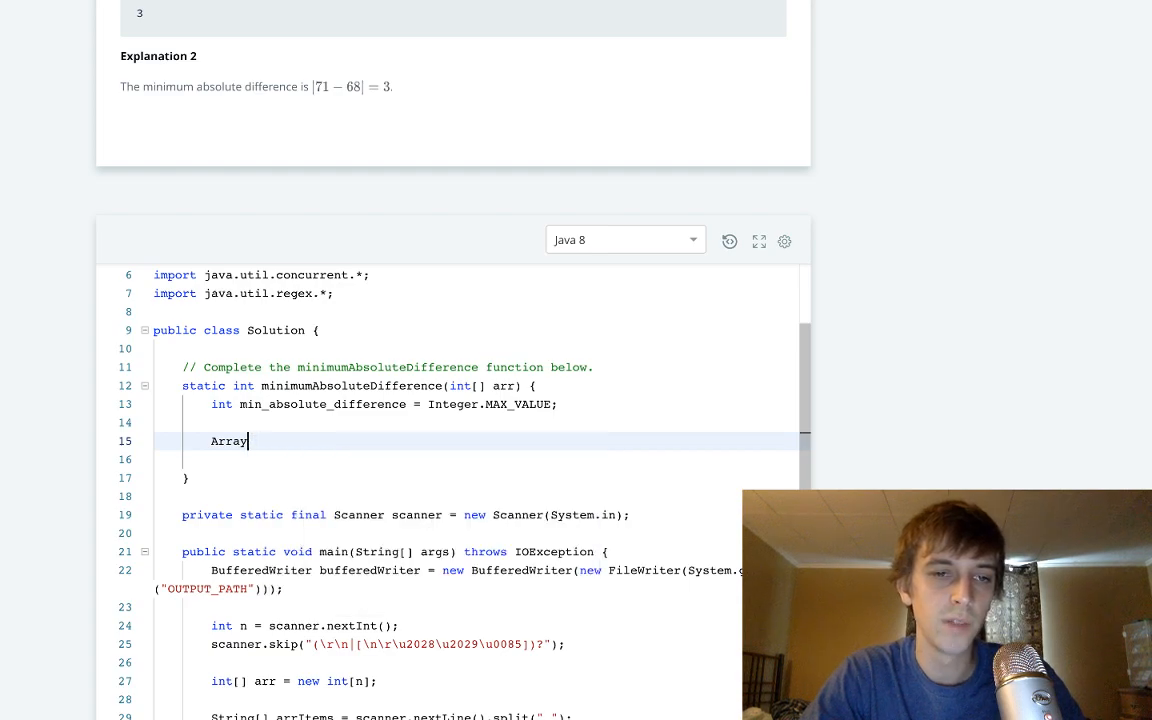
type(".sort(arr);")
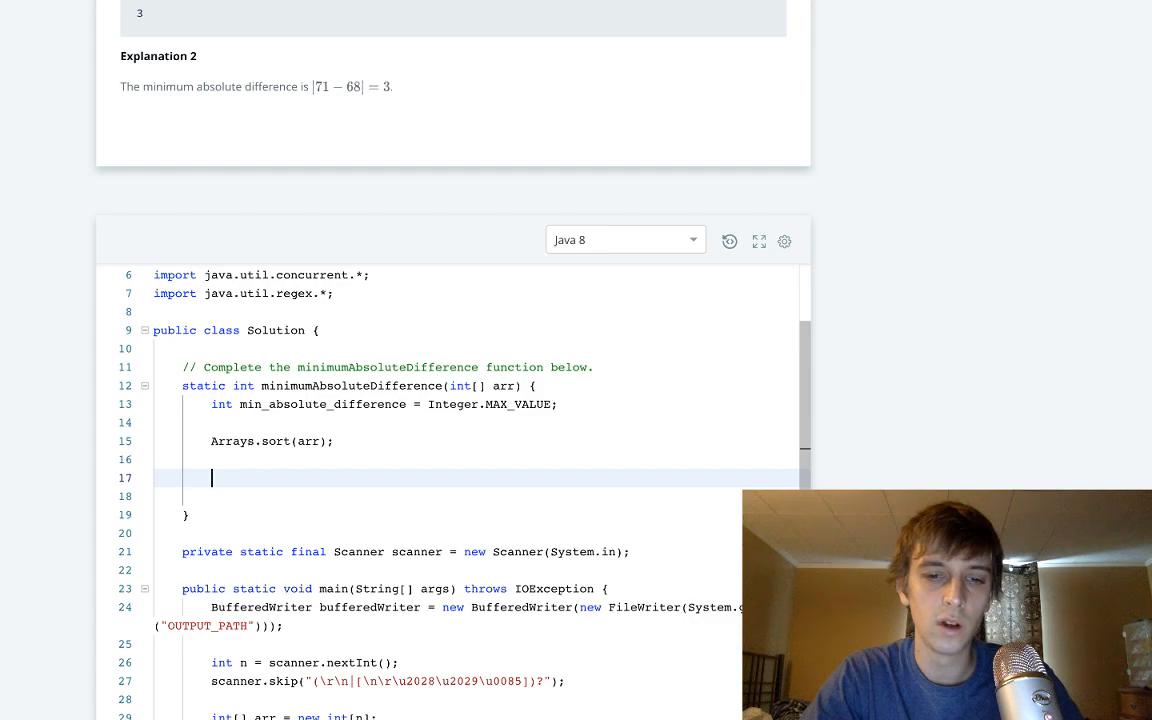
Add a for loop with i from 0 while i < arr.length-1, incrementing i.
type("for ()")
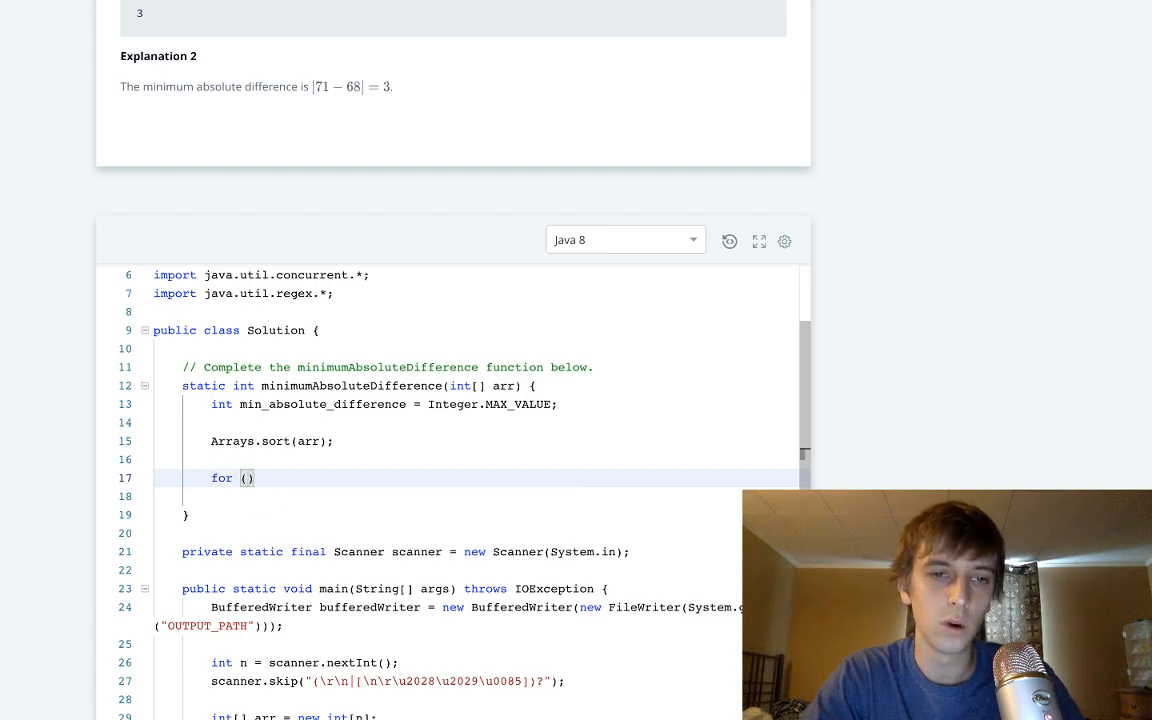
type("int i=0; i<")
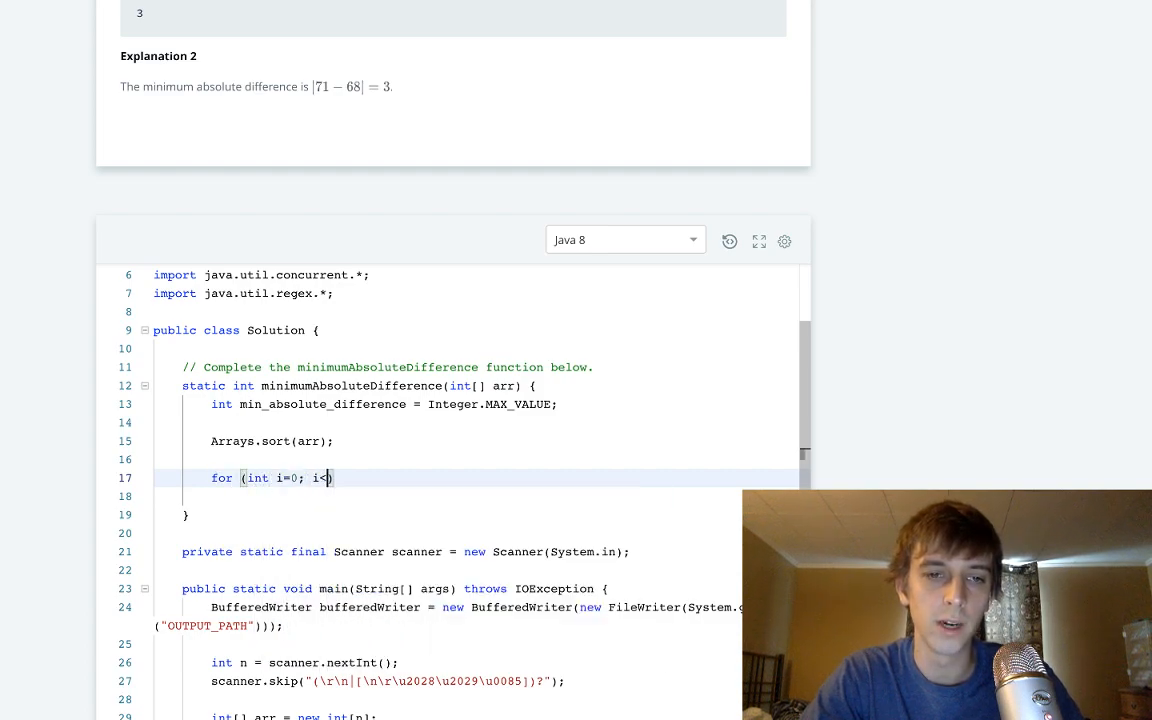
type("arr.length; i++")
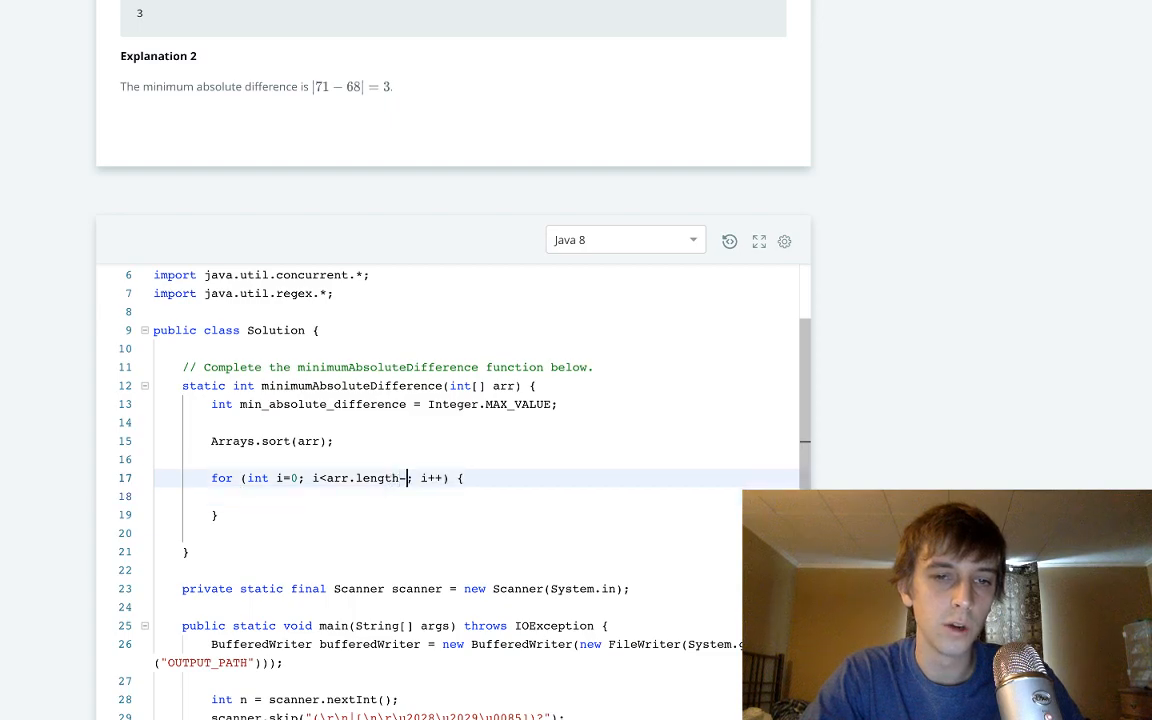
type("1")
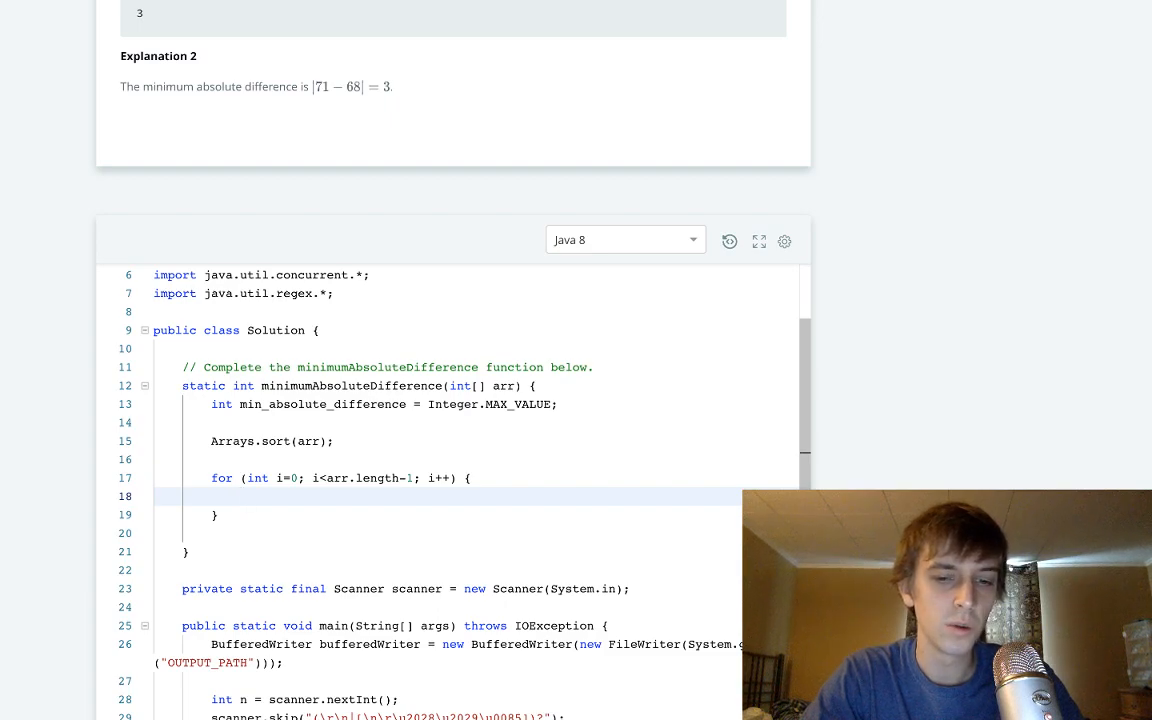
Inside the loop, compute current_absolute_diff as Math.abs(arr[i]-arr[i+1]).
type("int current_")
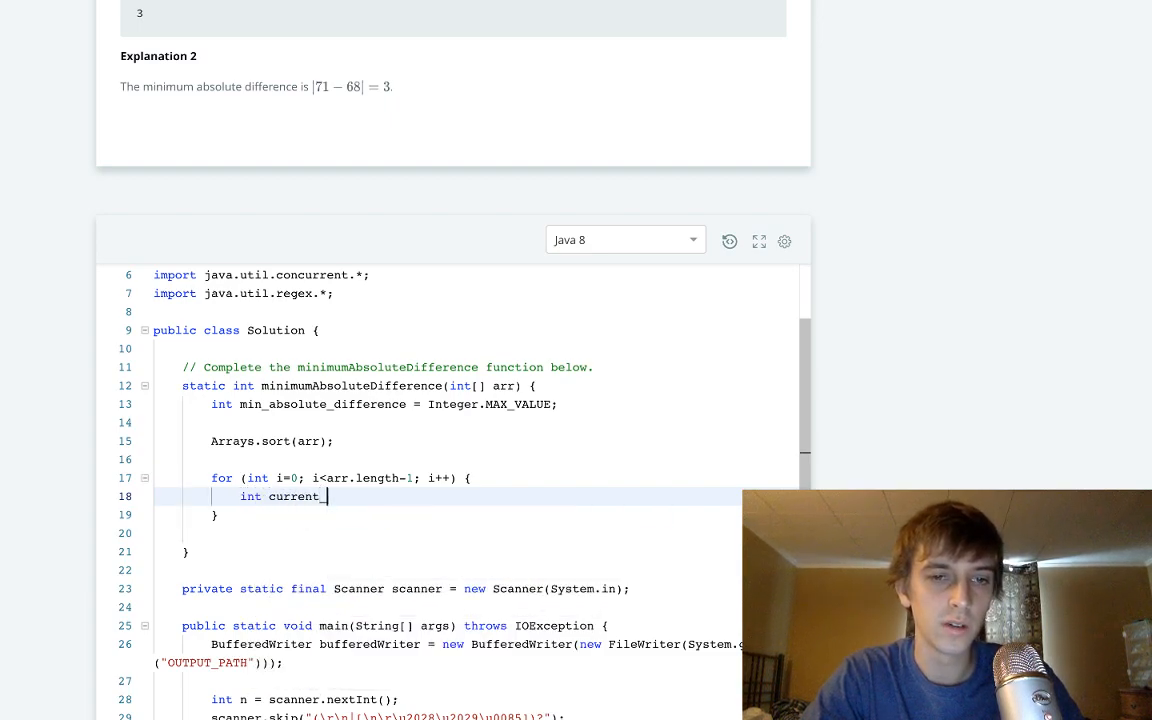
type("absolute_diff")
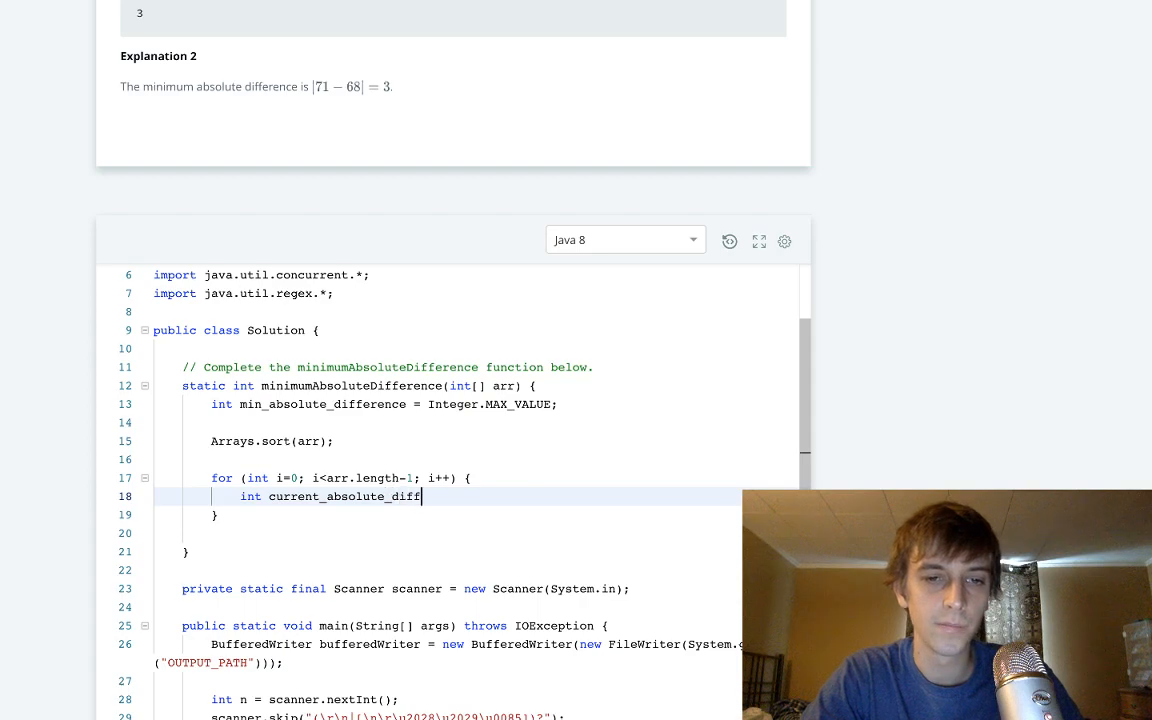
type("=")
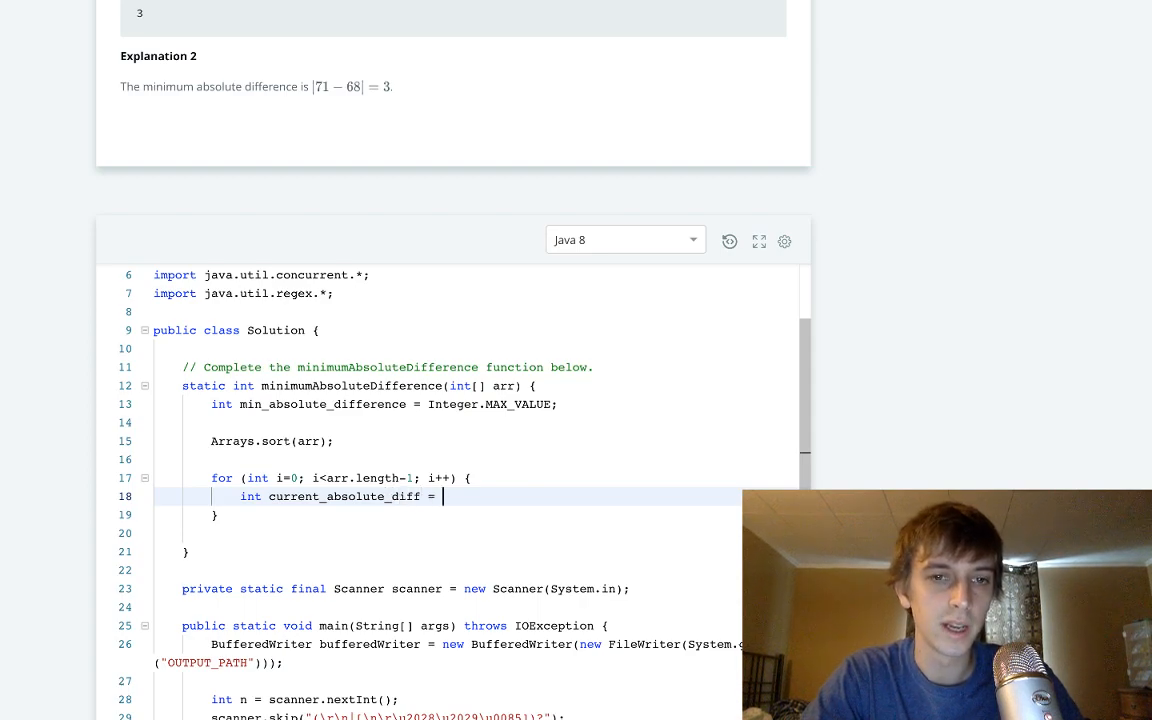
type("Math.abs9")
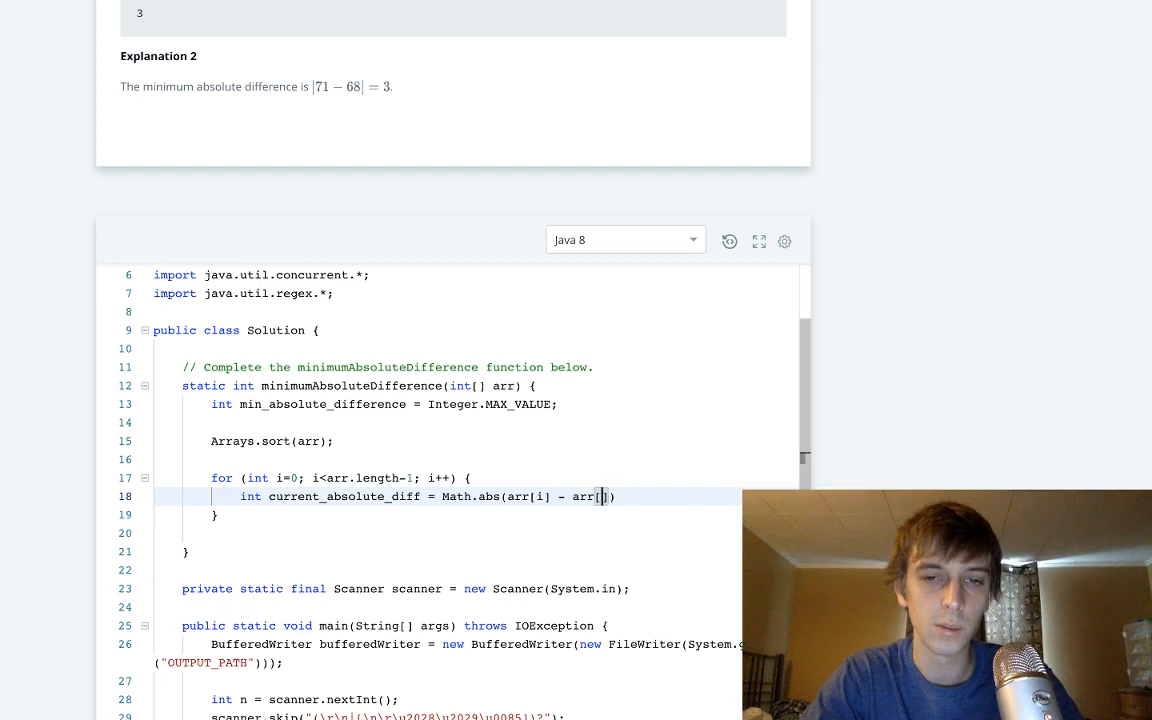
type("i+1]);")
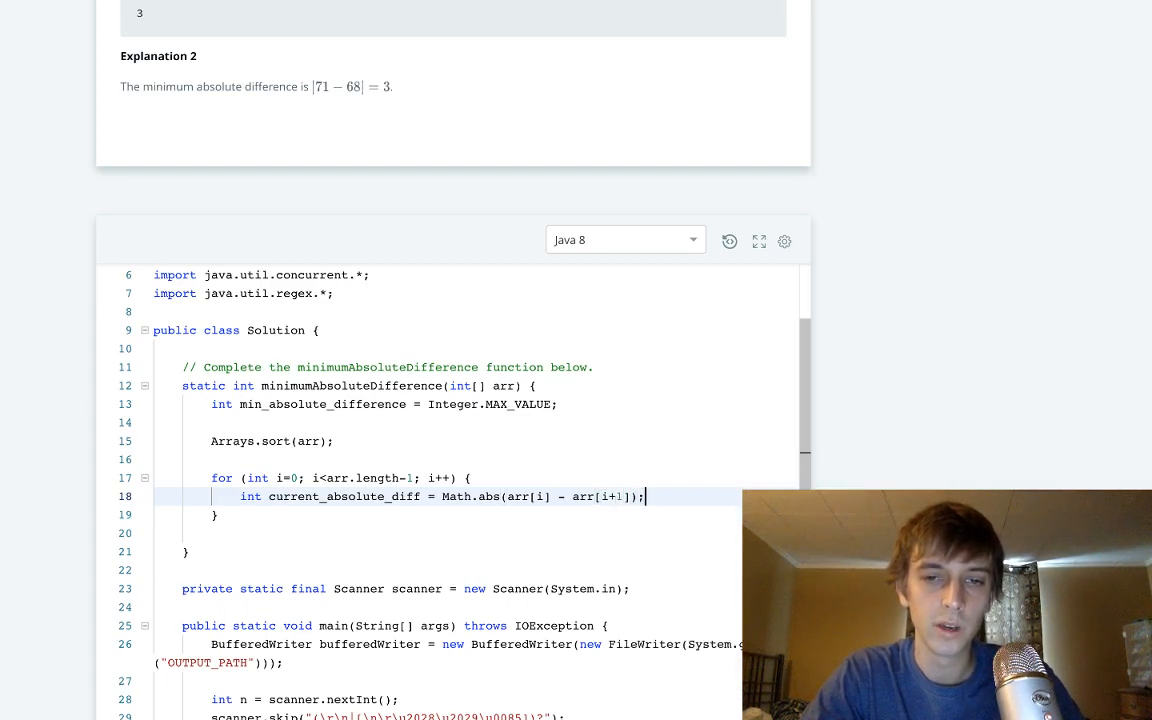
Update min_absolute_difference with Math.min against current_absolute_diff and return min_absolute_difference.
type("M")
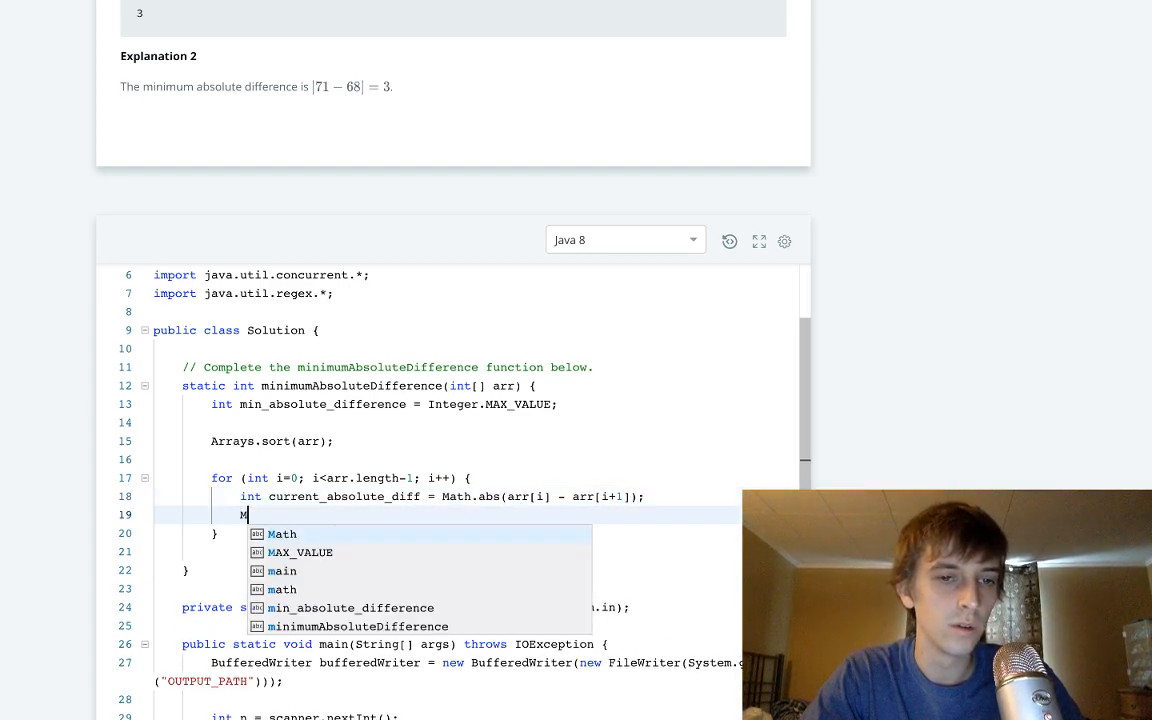
type("in")
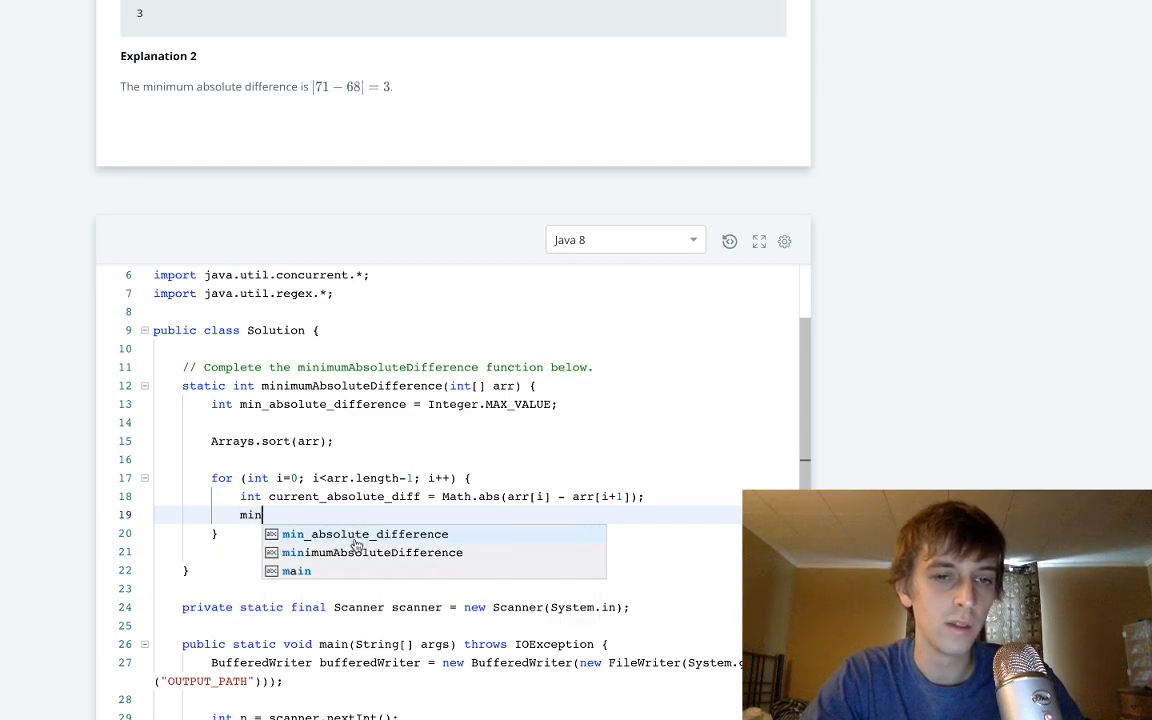
type("_absolute_difference = Math")
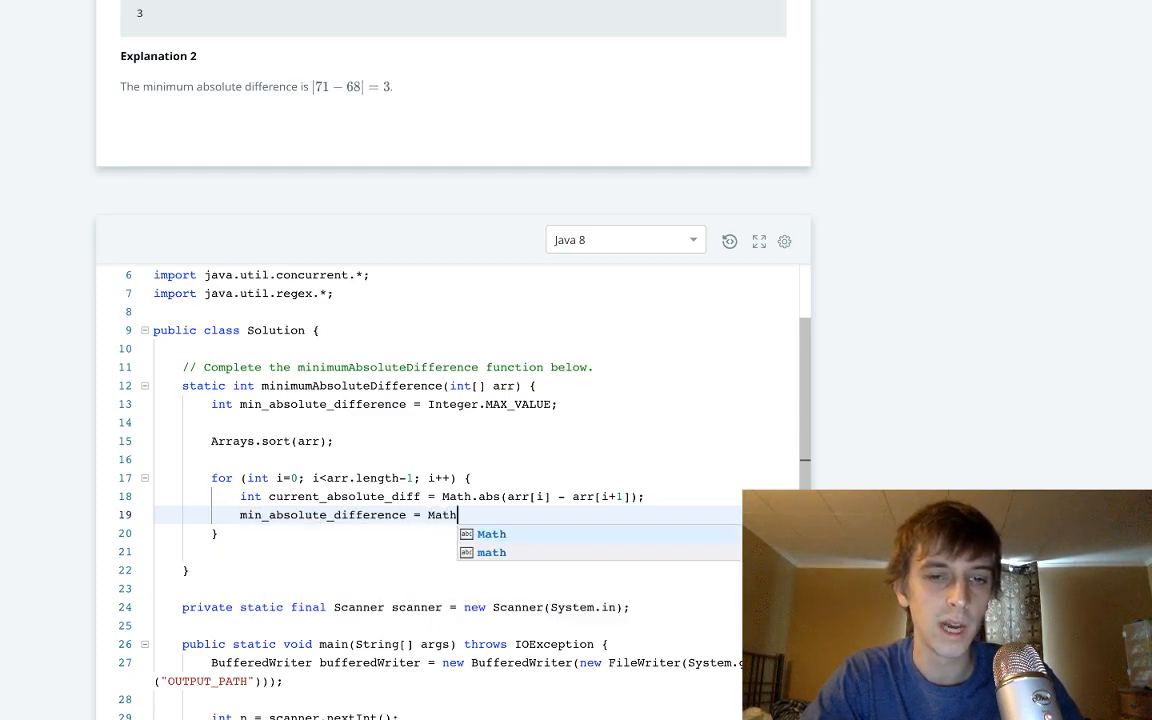
type(".min()")
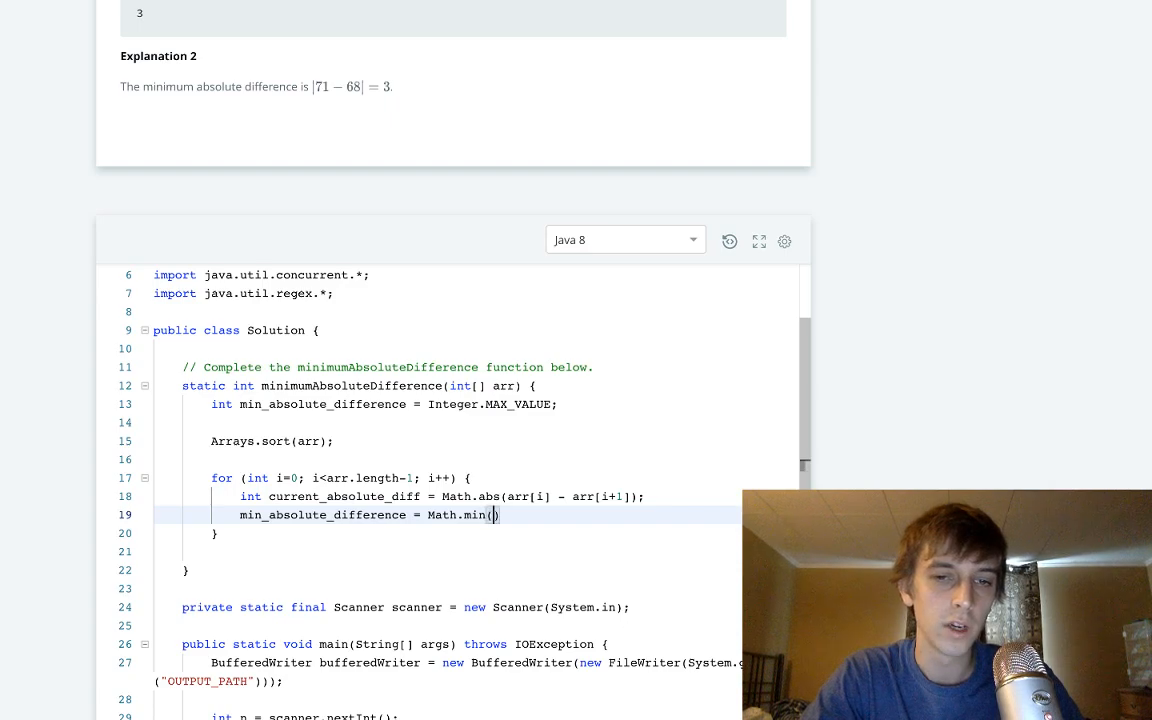
type("min_absolute_difference")
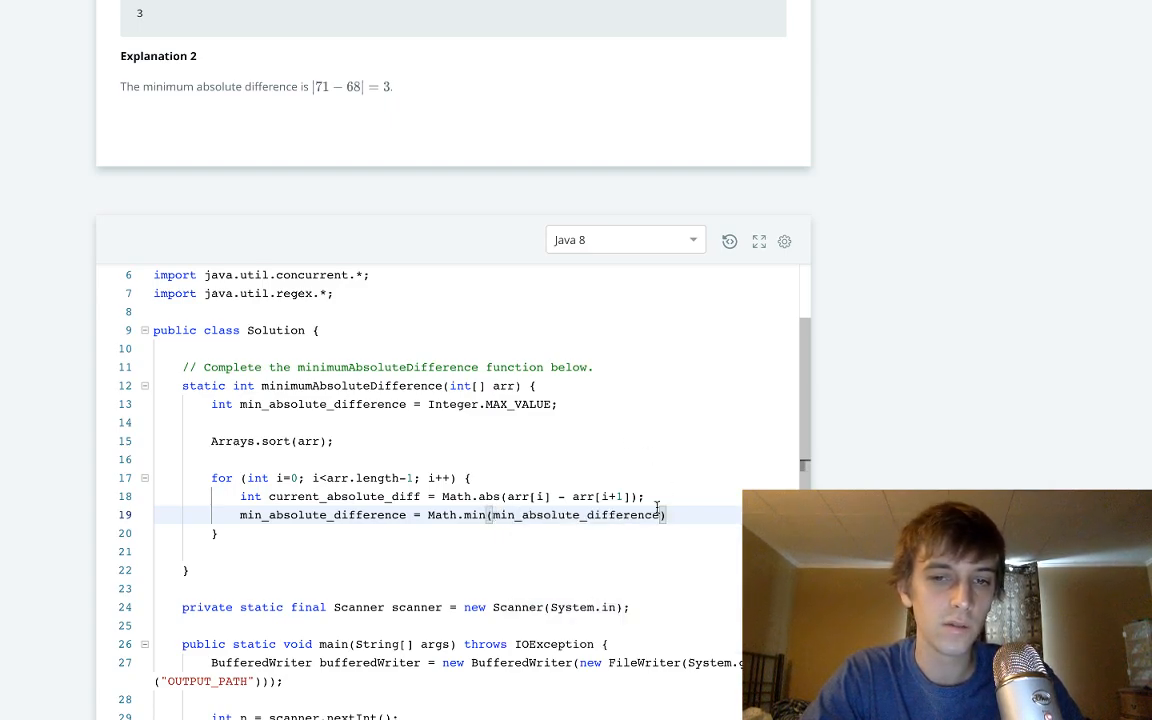
double_click(343, 496)
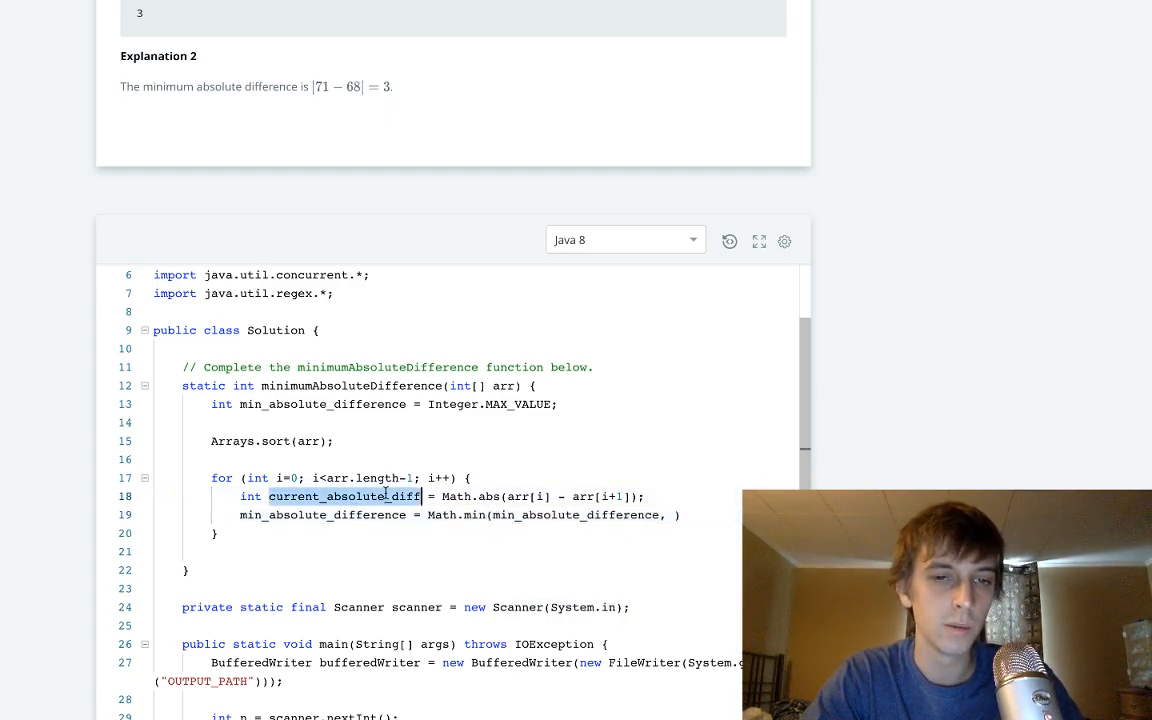
type("current_absolute_diff")
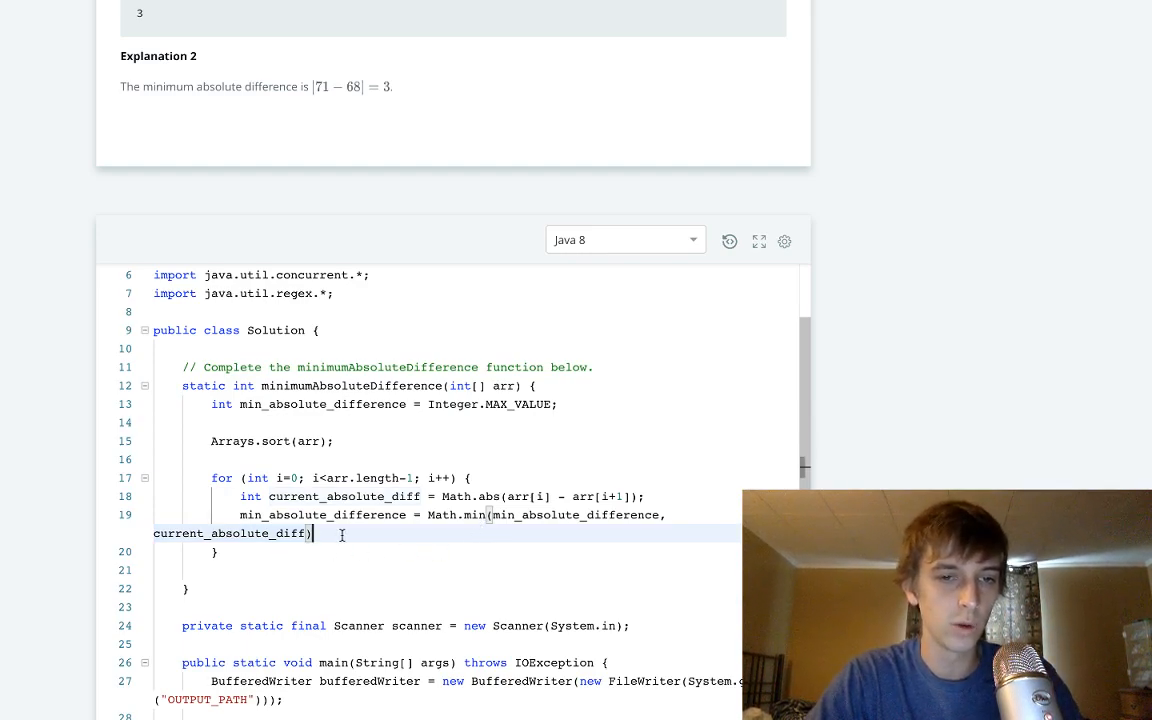
type("l")
type(";")
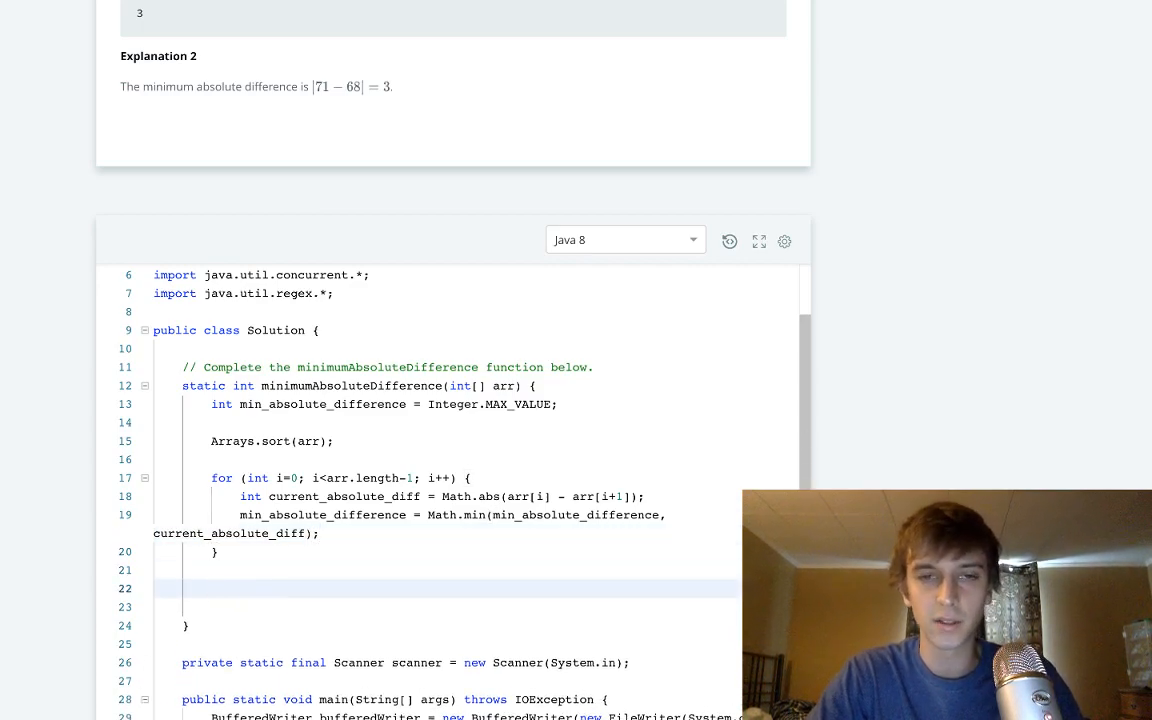
type("return min_absolute_difference;")
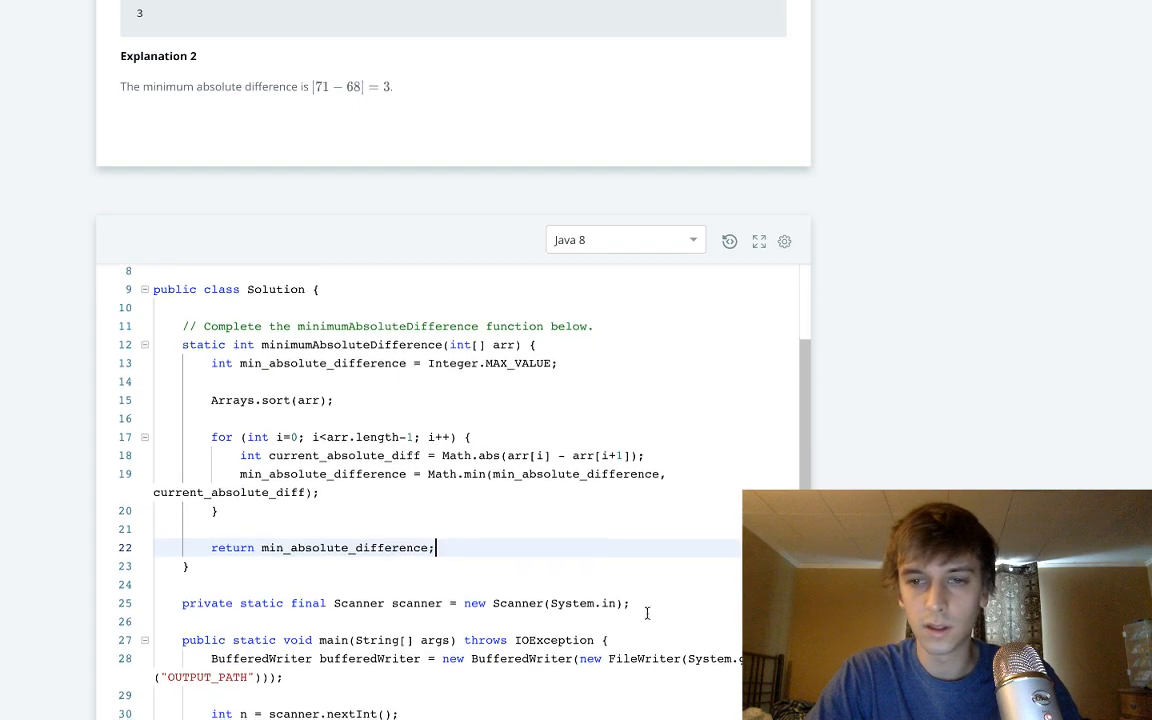
Run the code, confirm sample tests 0–2 pass, then submit the solution.
left_click(727, 511)
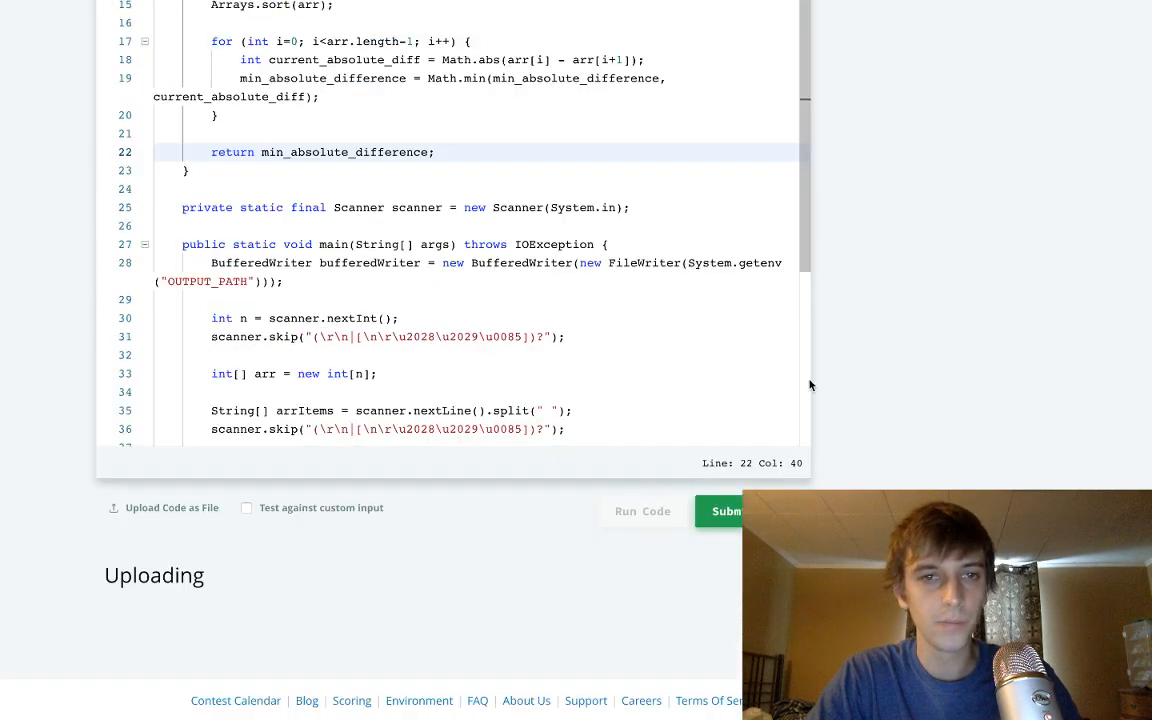
left_click(728, 507)
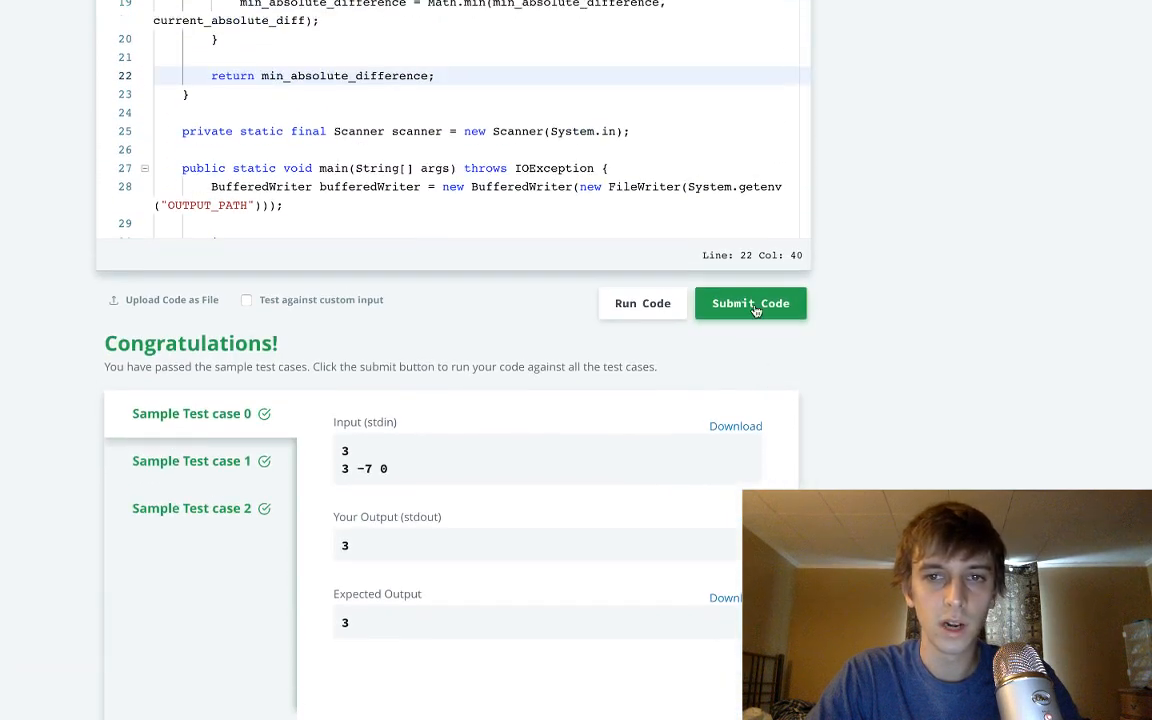
left_click(750, 303)
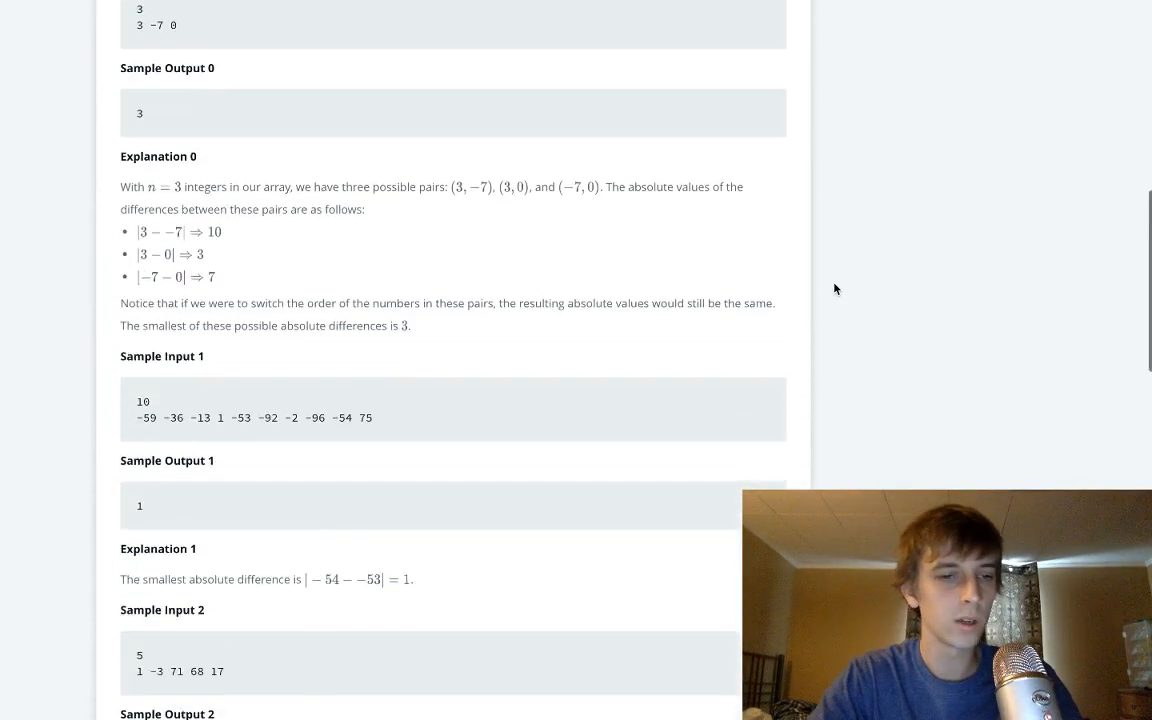
left_click(750, 105)
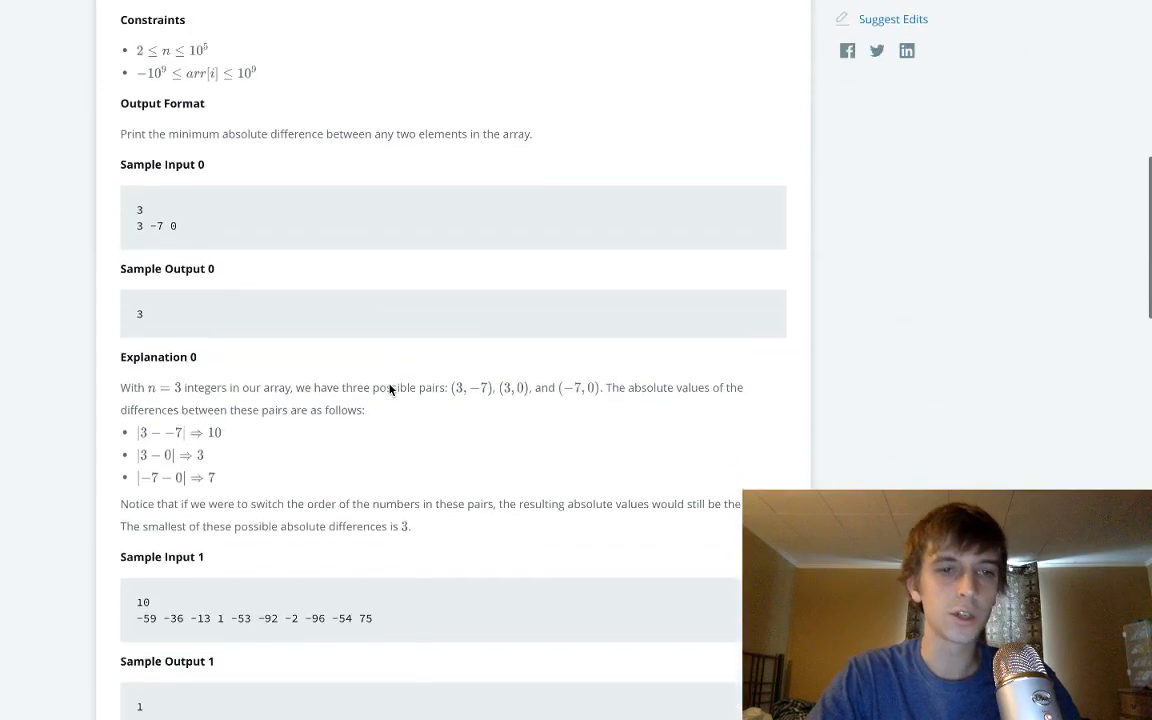
scroll("down", 3)
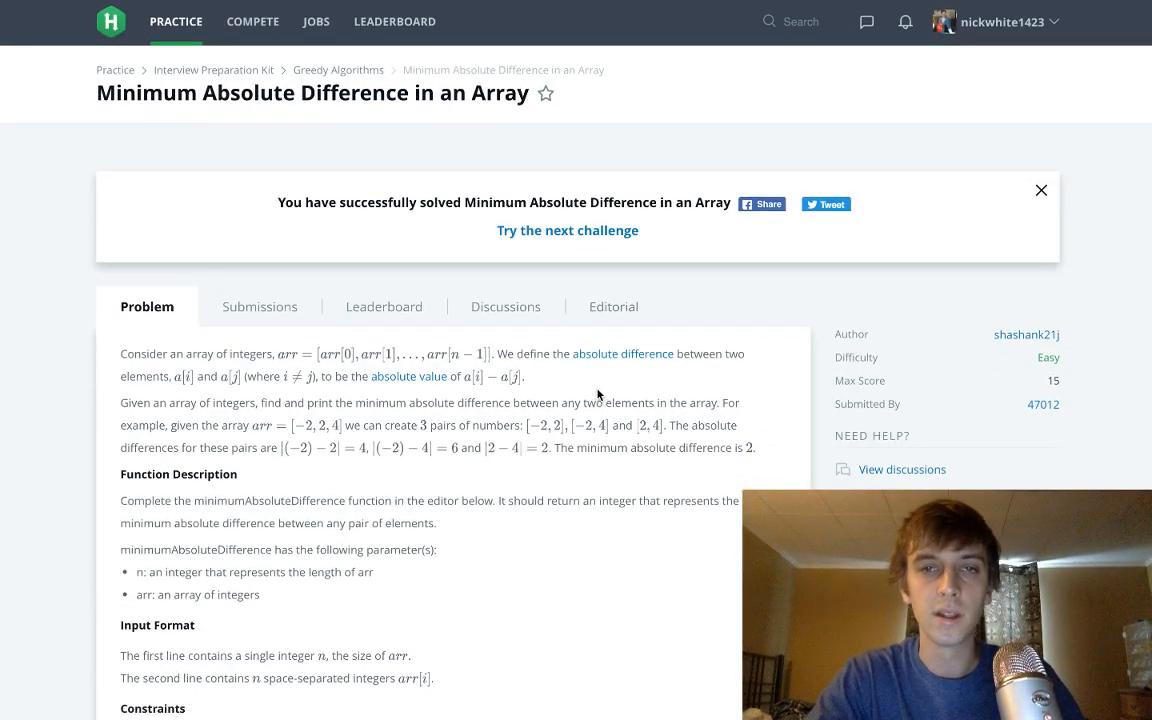
mouse_move(555, 318)
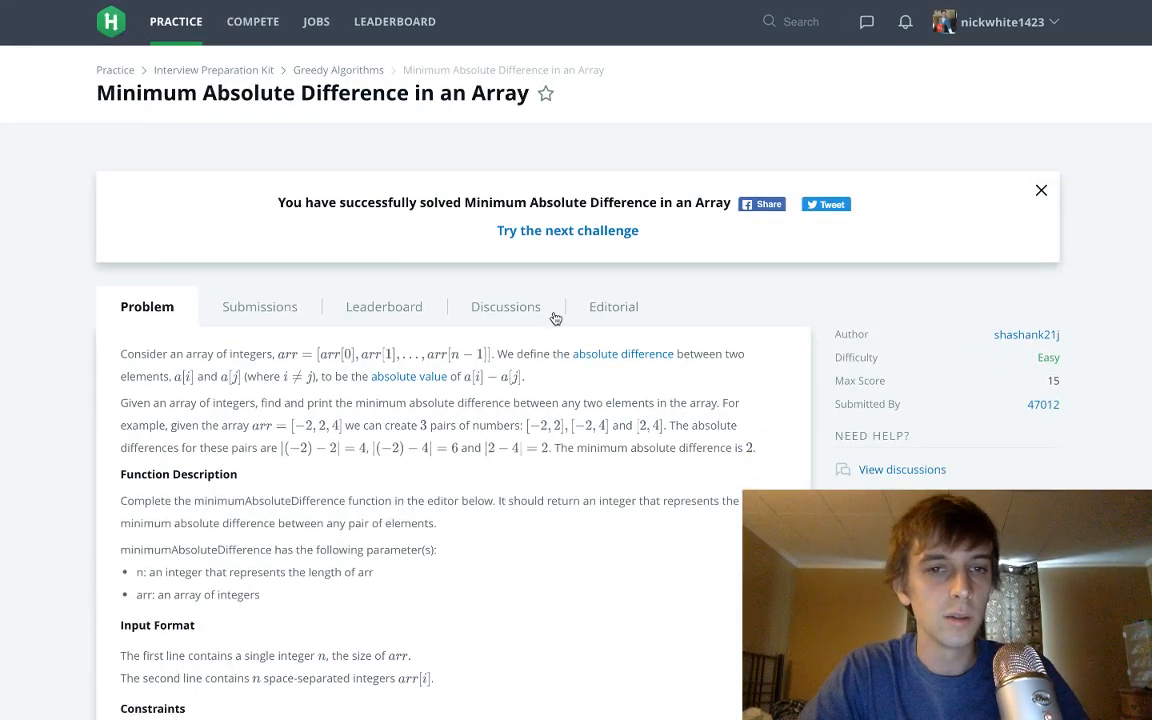